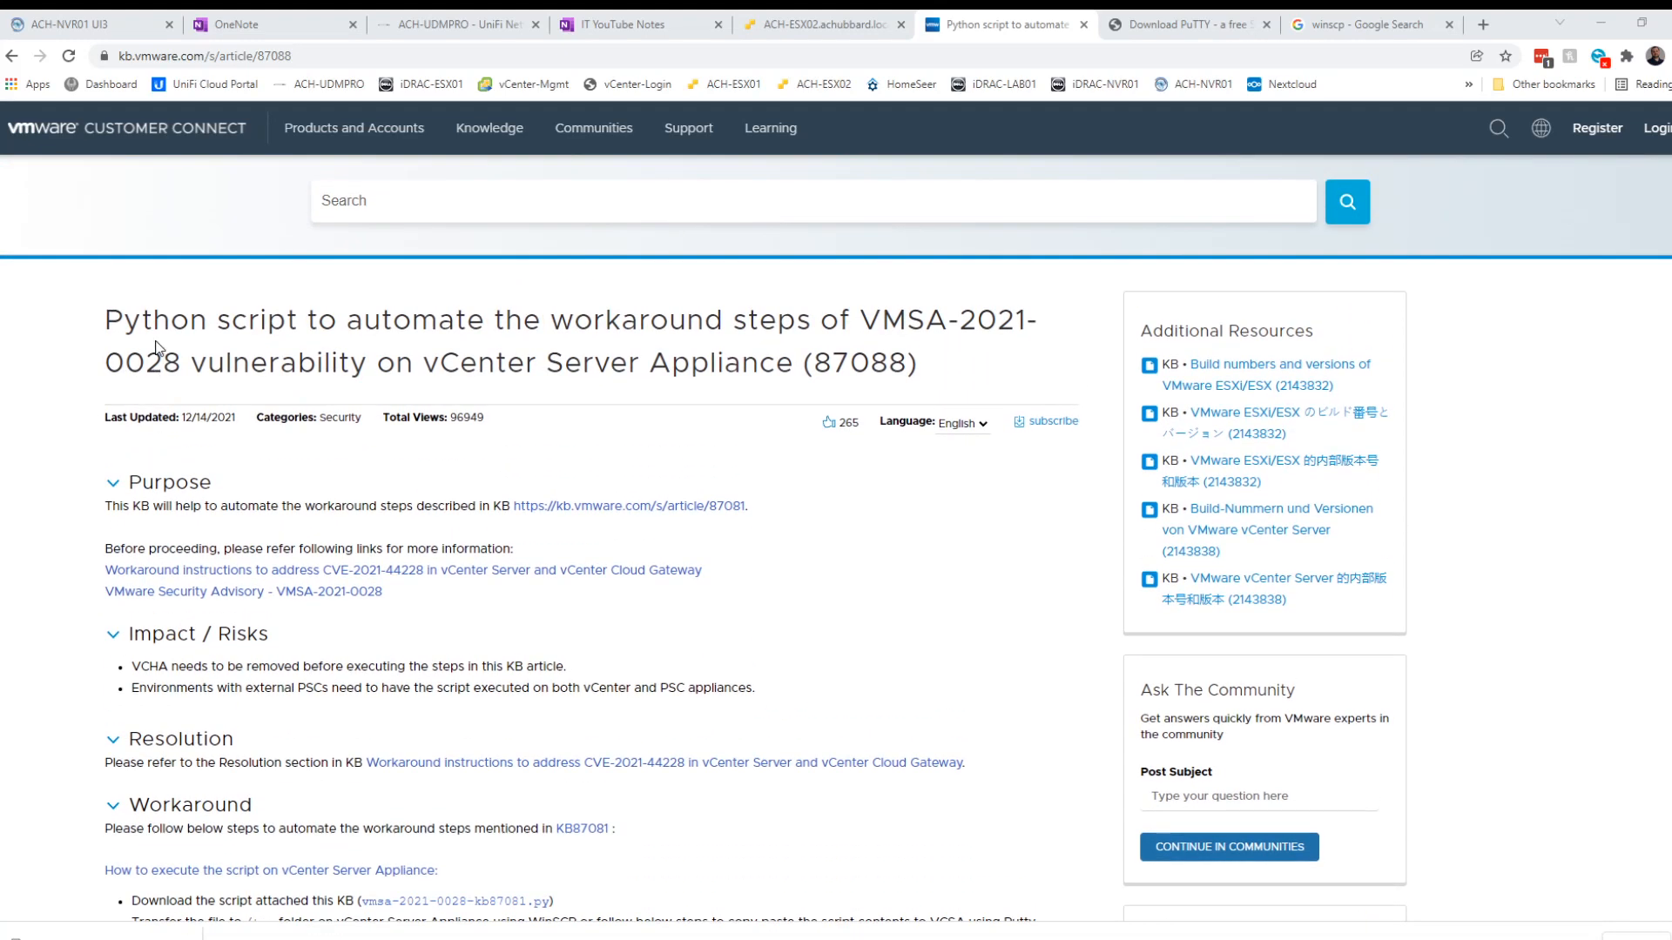
mouse_move(411, 348)
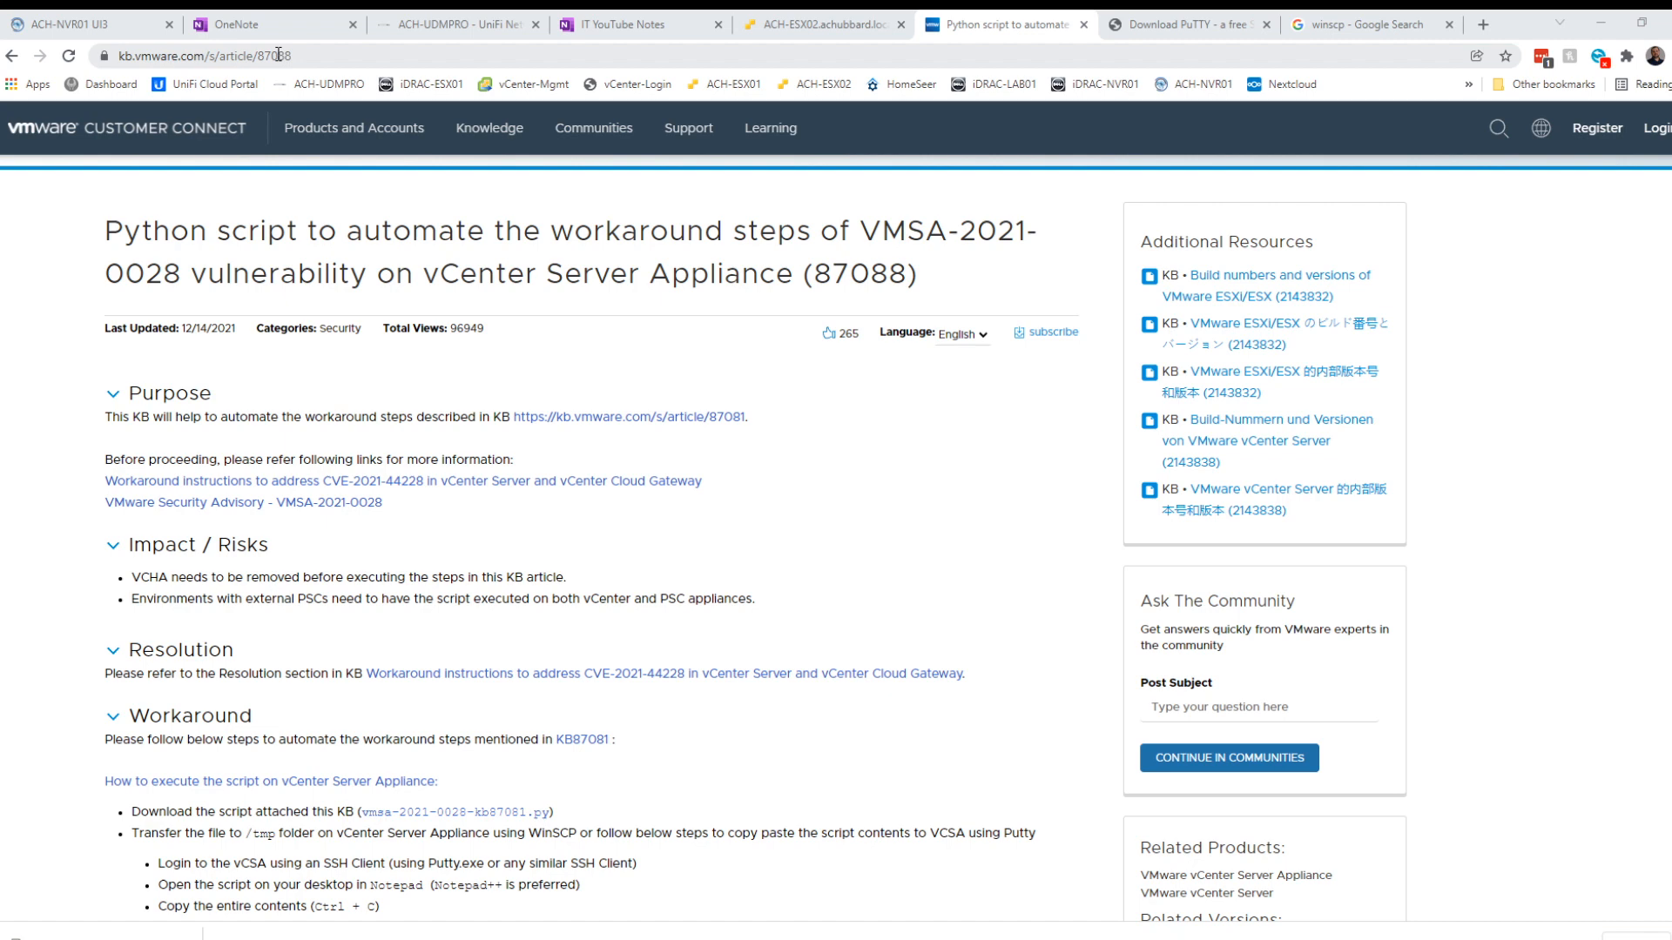
Review the PuTTY download, WinSCP search and VMware KB browser tabs before connecting.
left_click(354, 128)
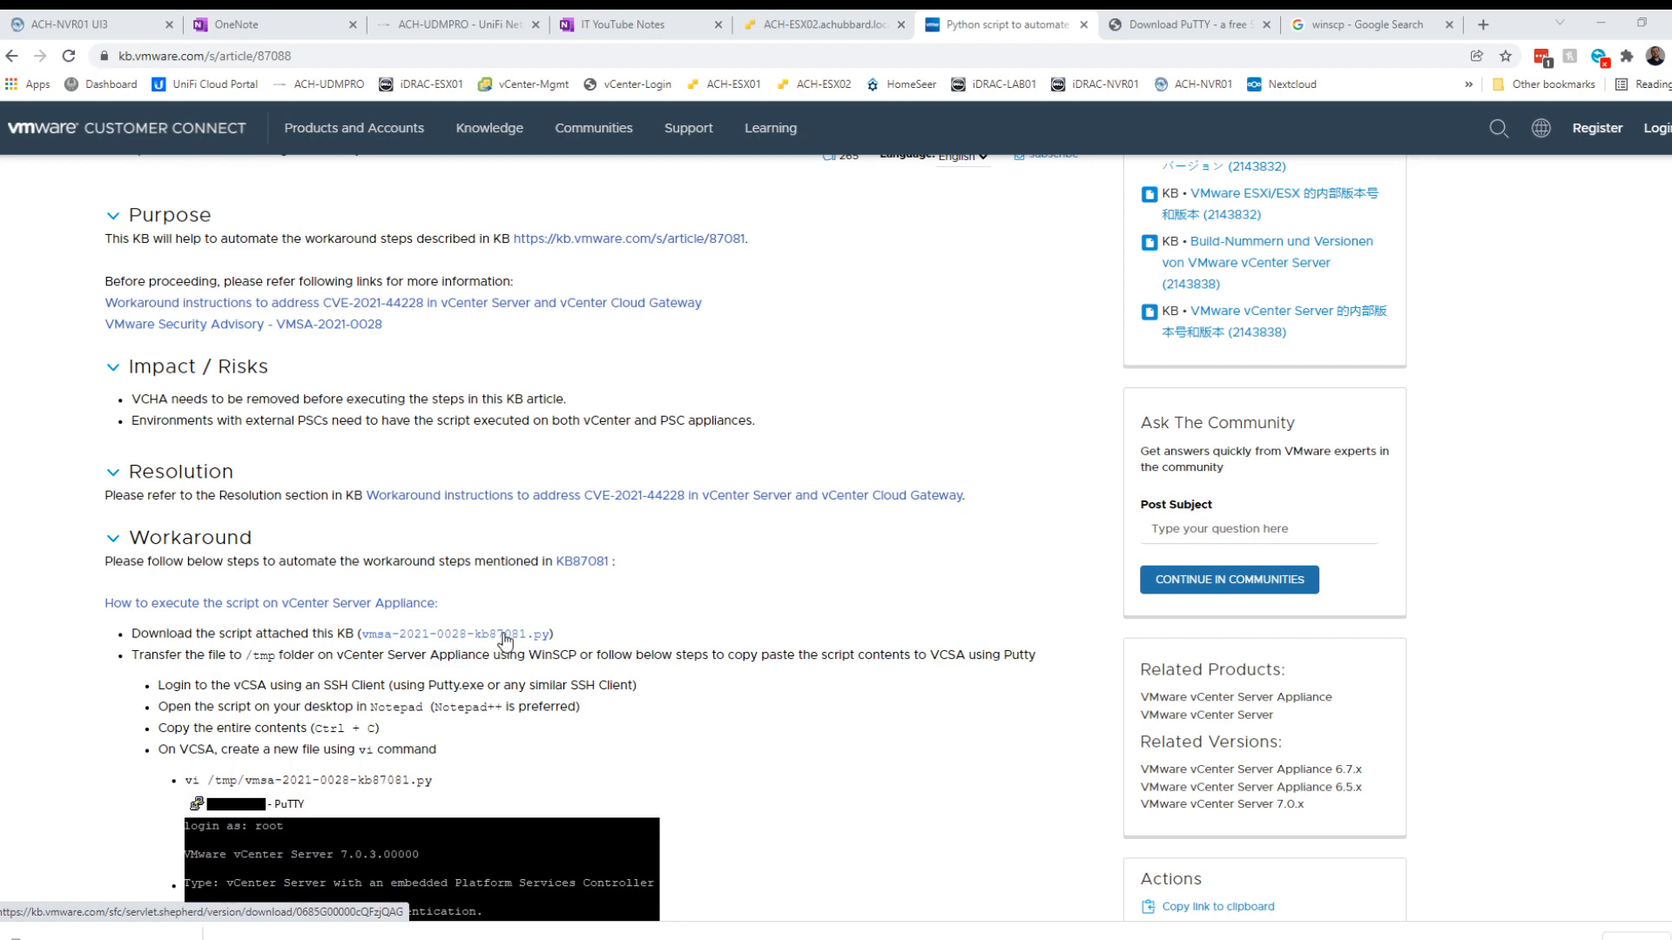
mouse_move(1108, 486)
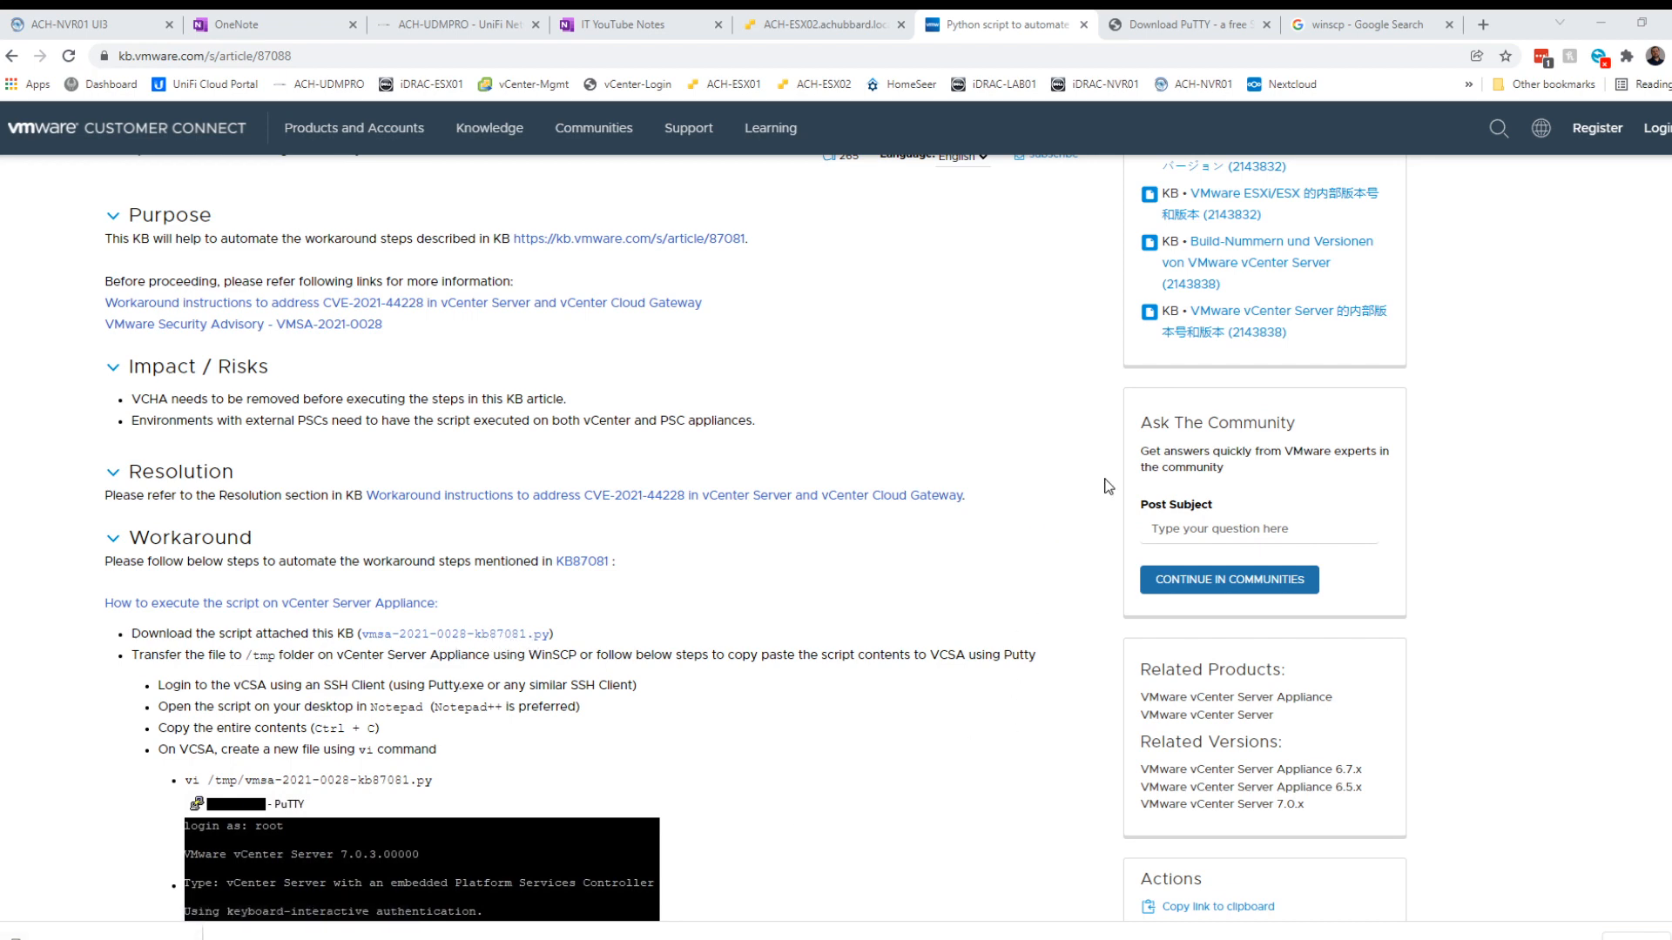
left_click(1189, 22)
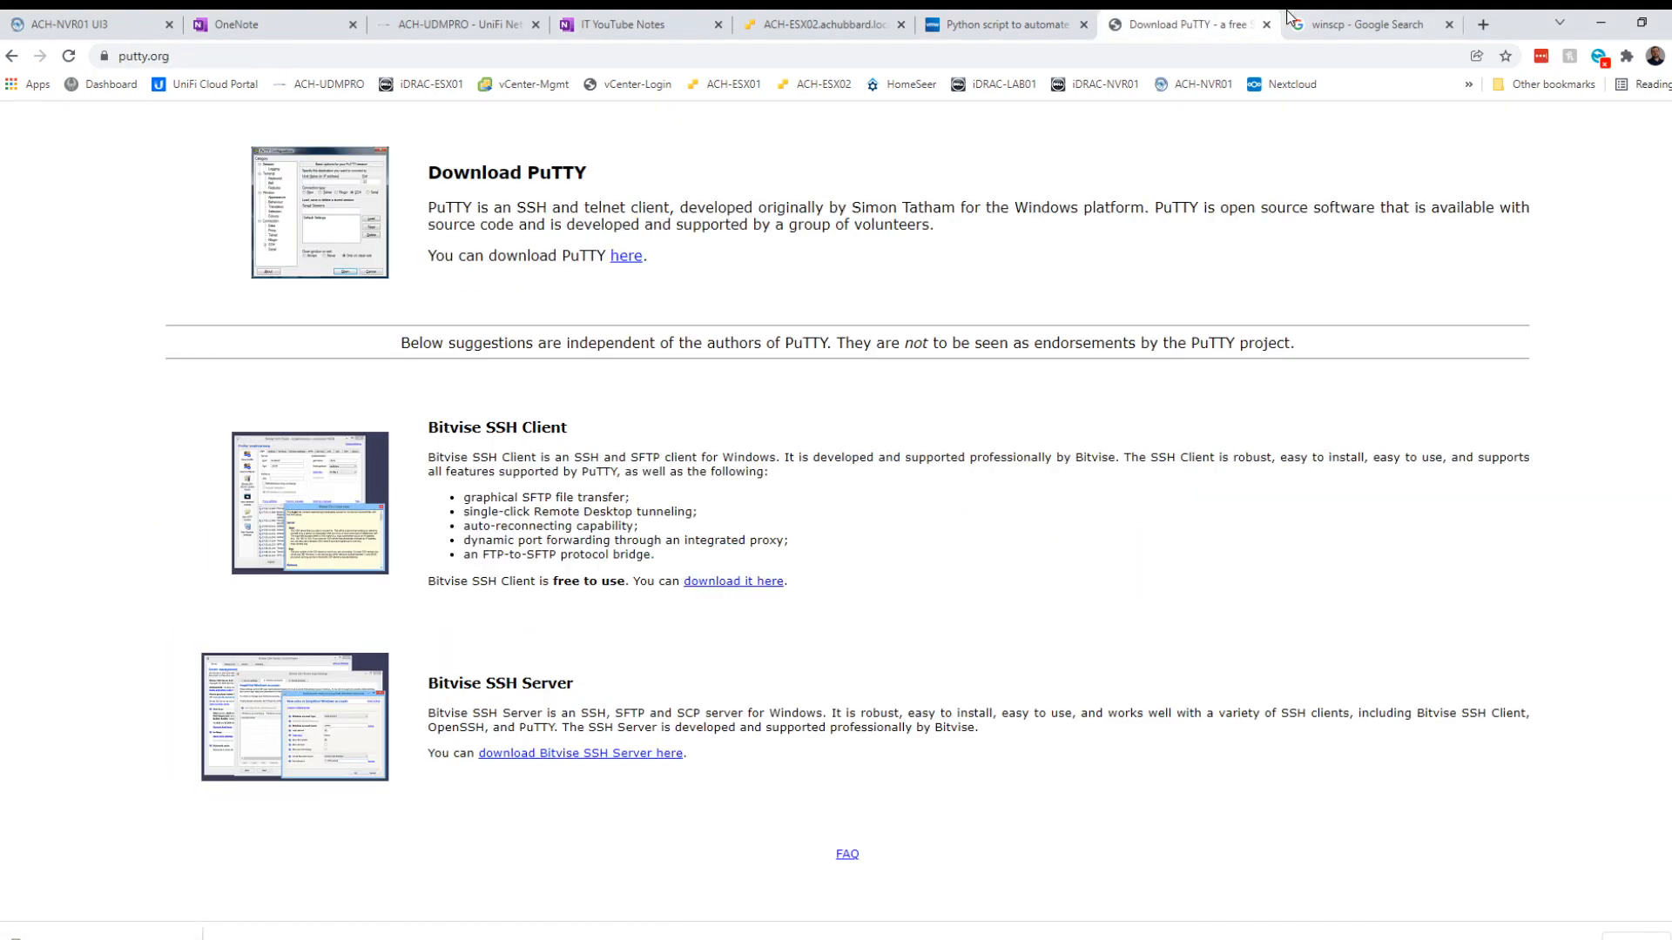
left_click(1368, 23)
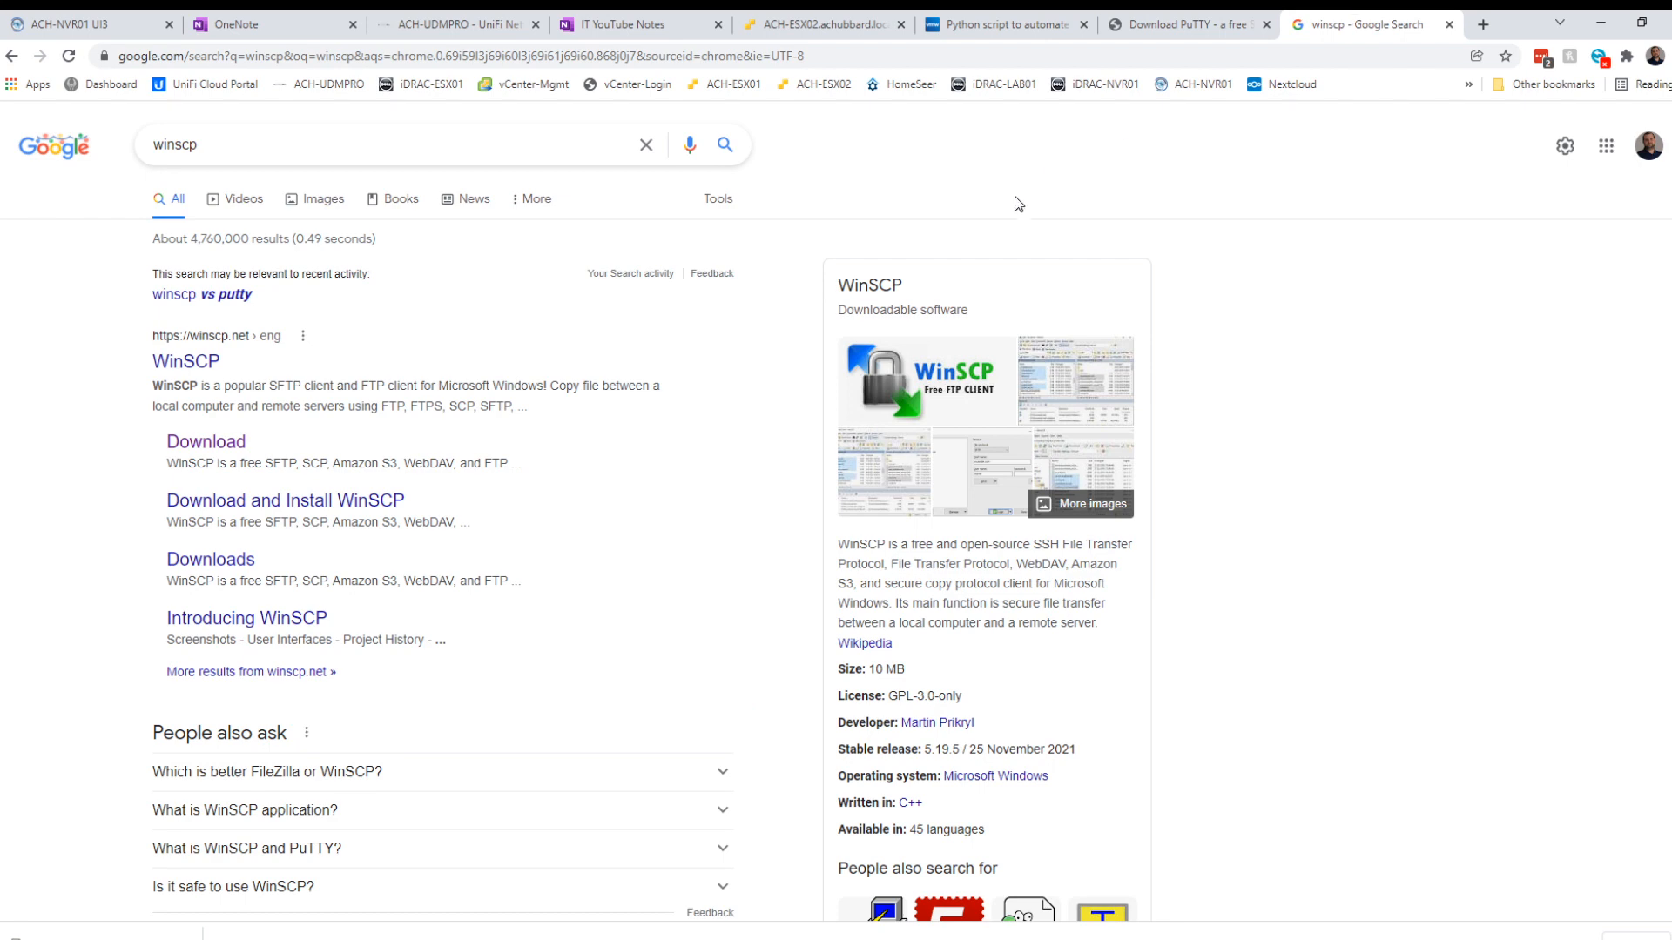
left_click(1003, 22)
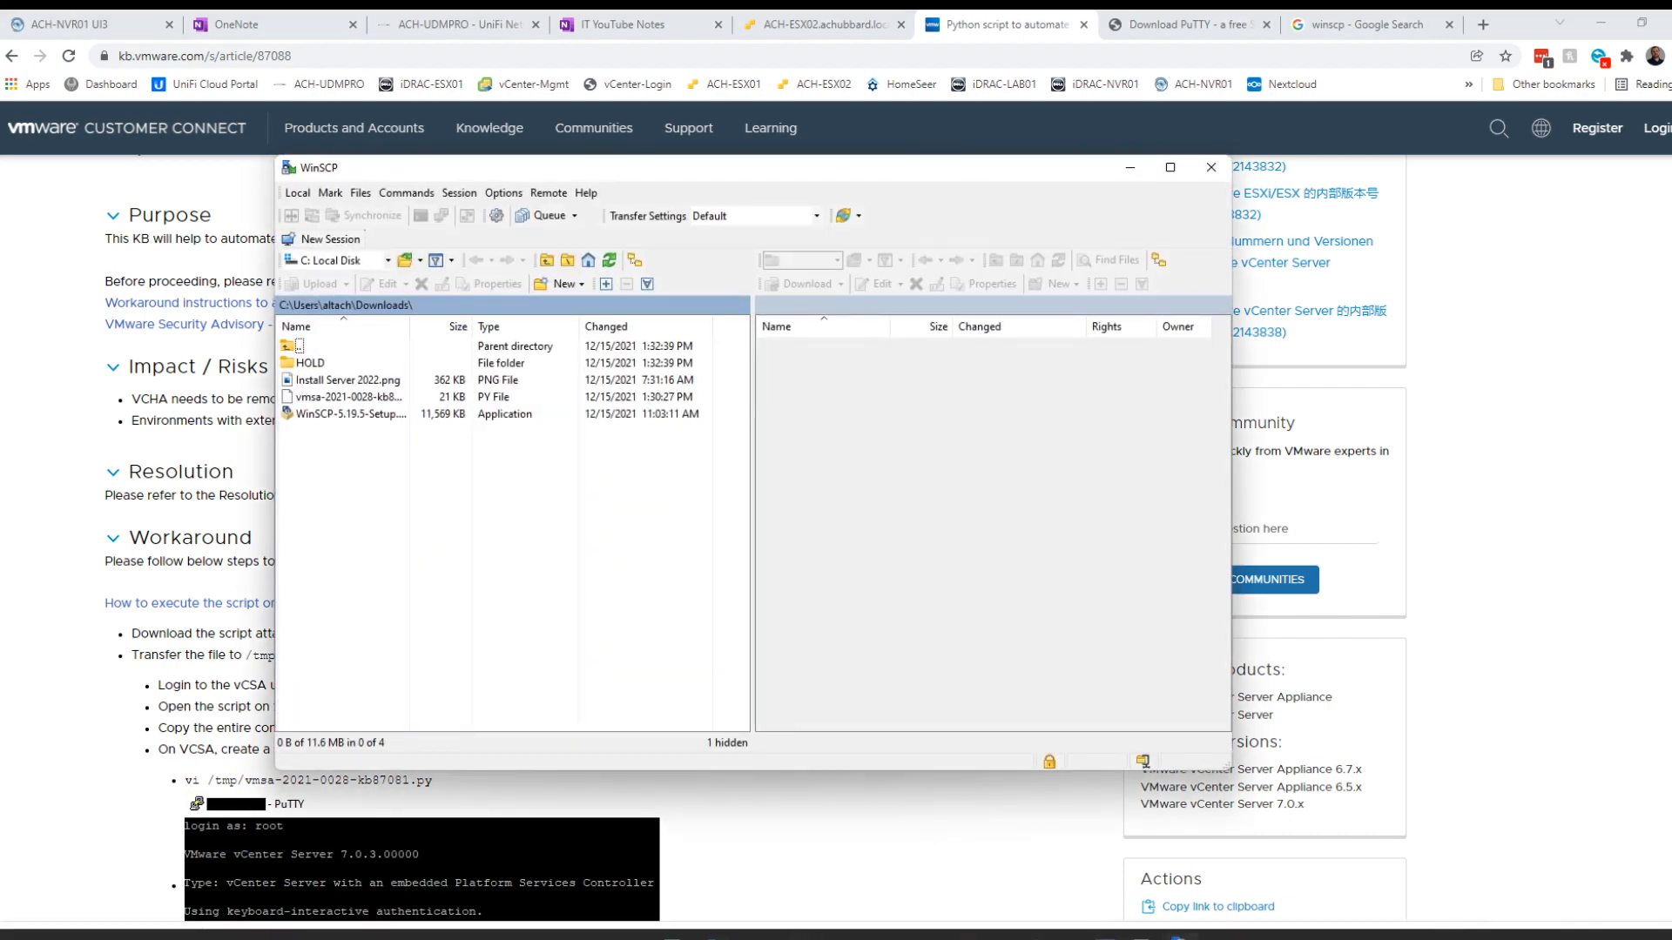
Confirm the VCSA site's SFTP server is /usr/libexec/sftp-server in Advanced settings and start the login.
left_click(325, 238)
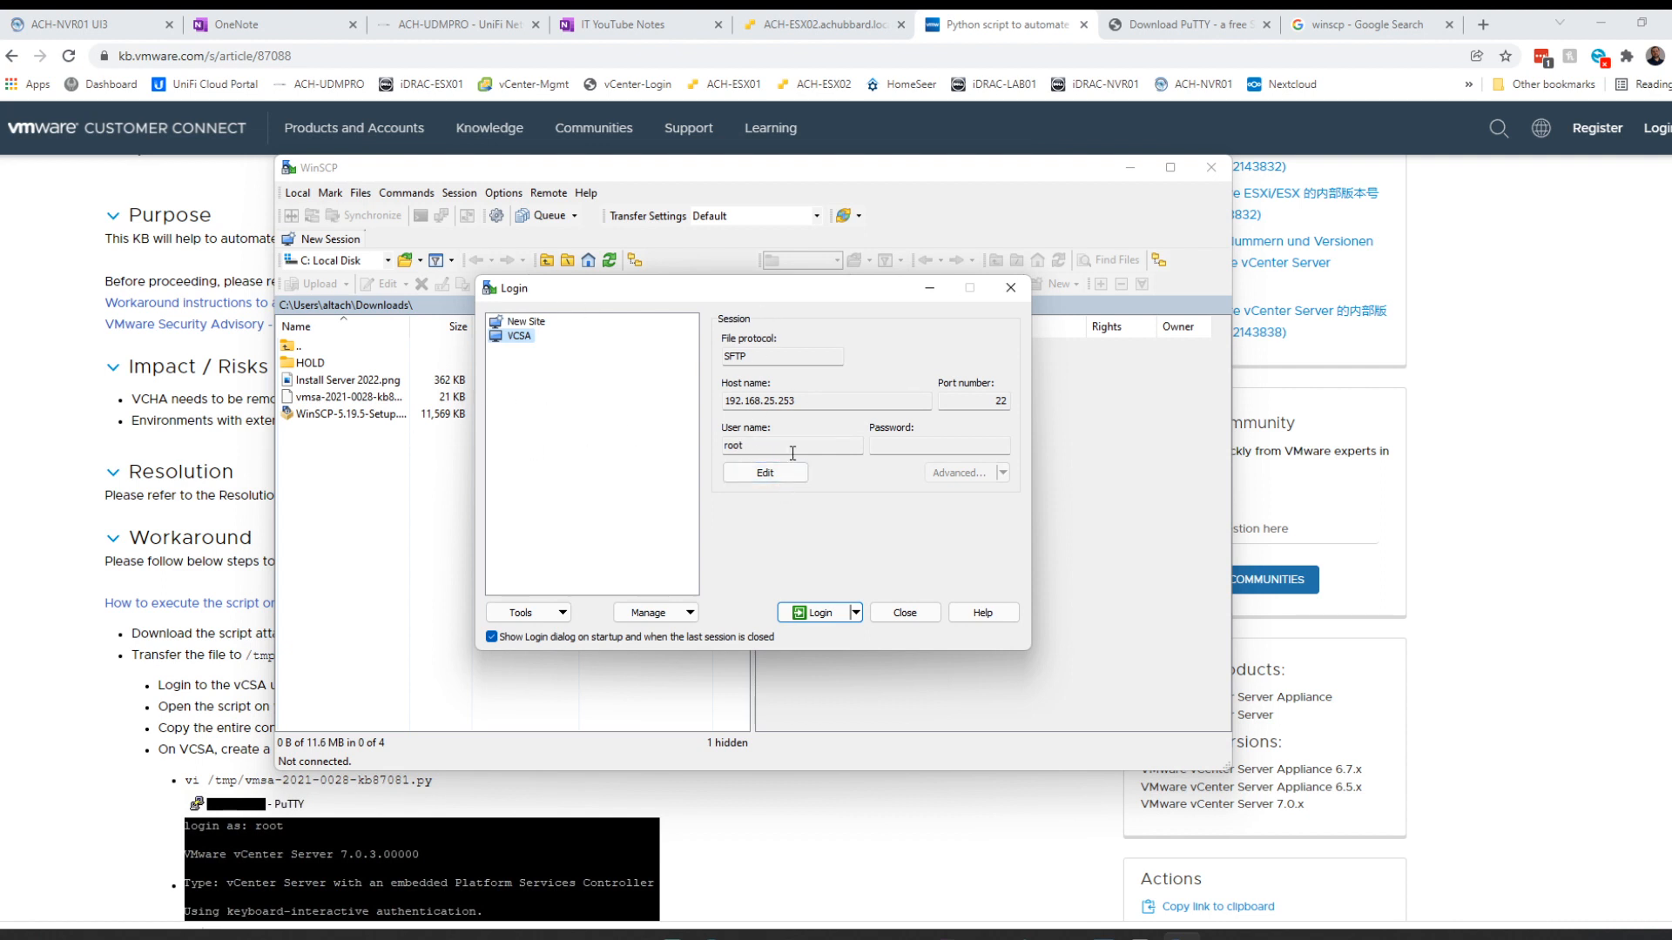
left_click(762, 472)
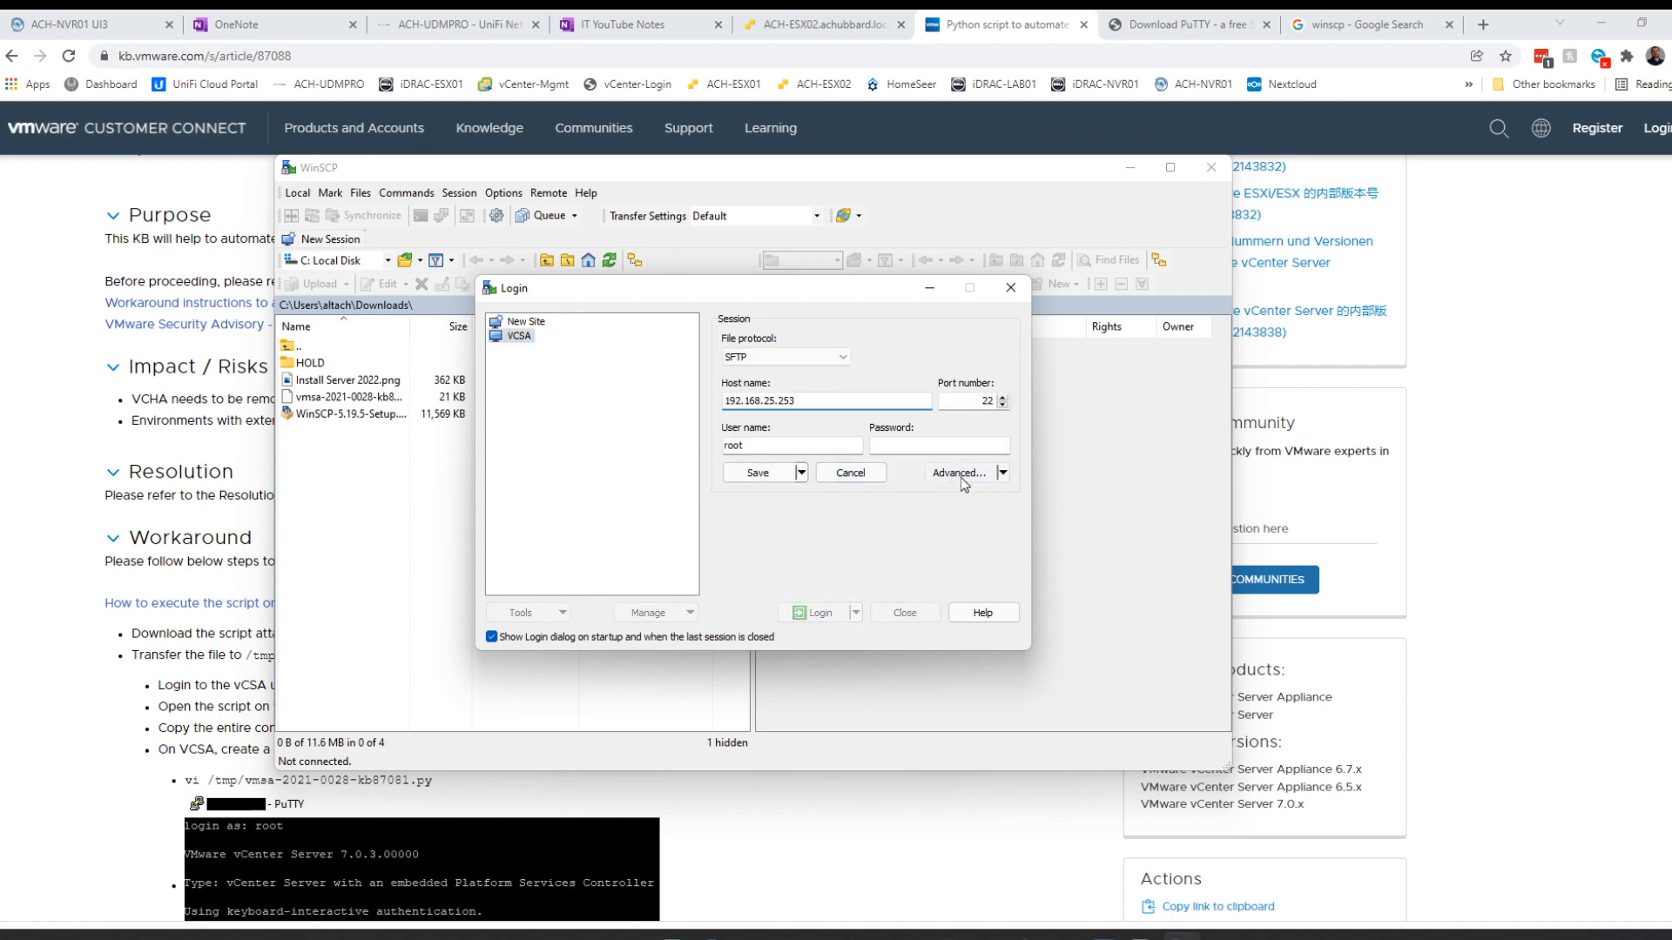
left_click(958, 474)
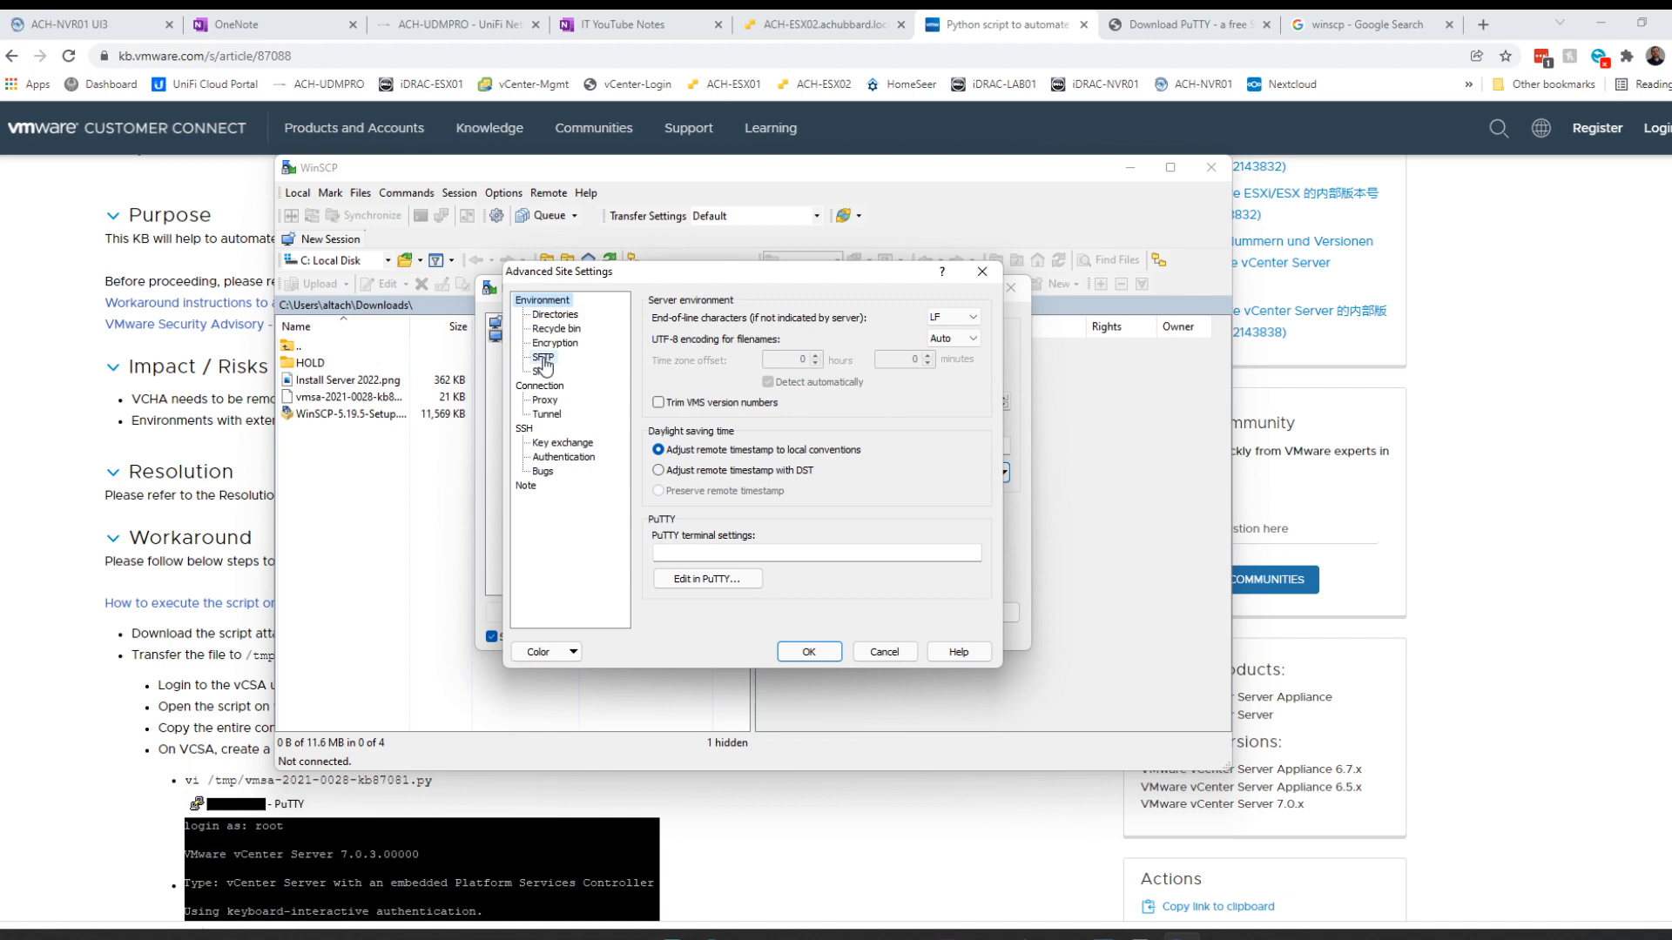
left_click(543, 357)
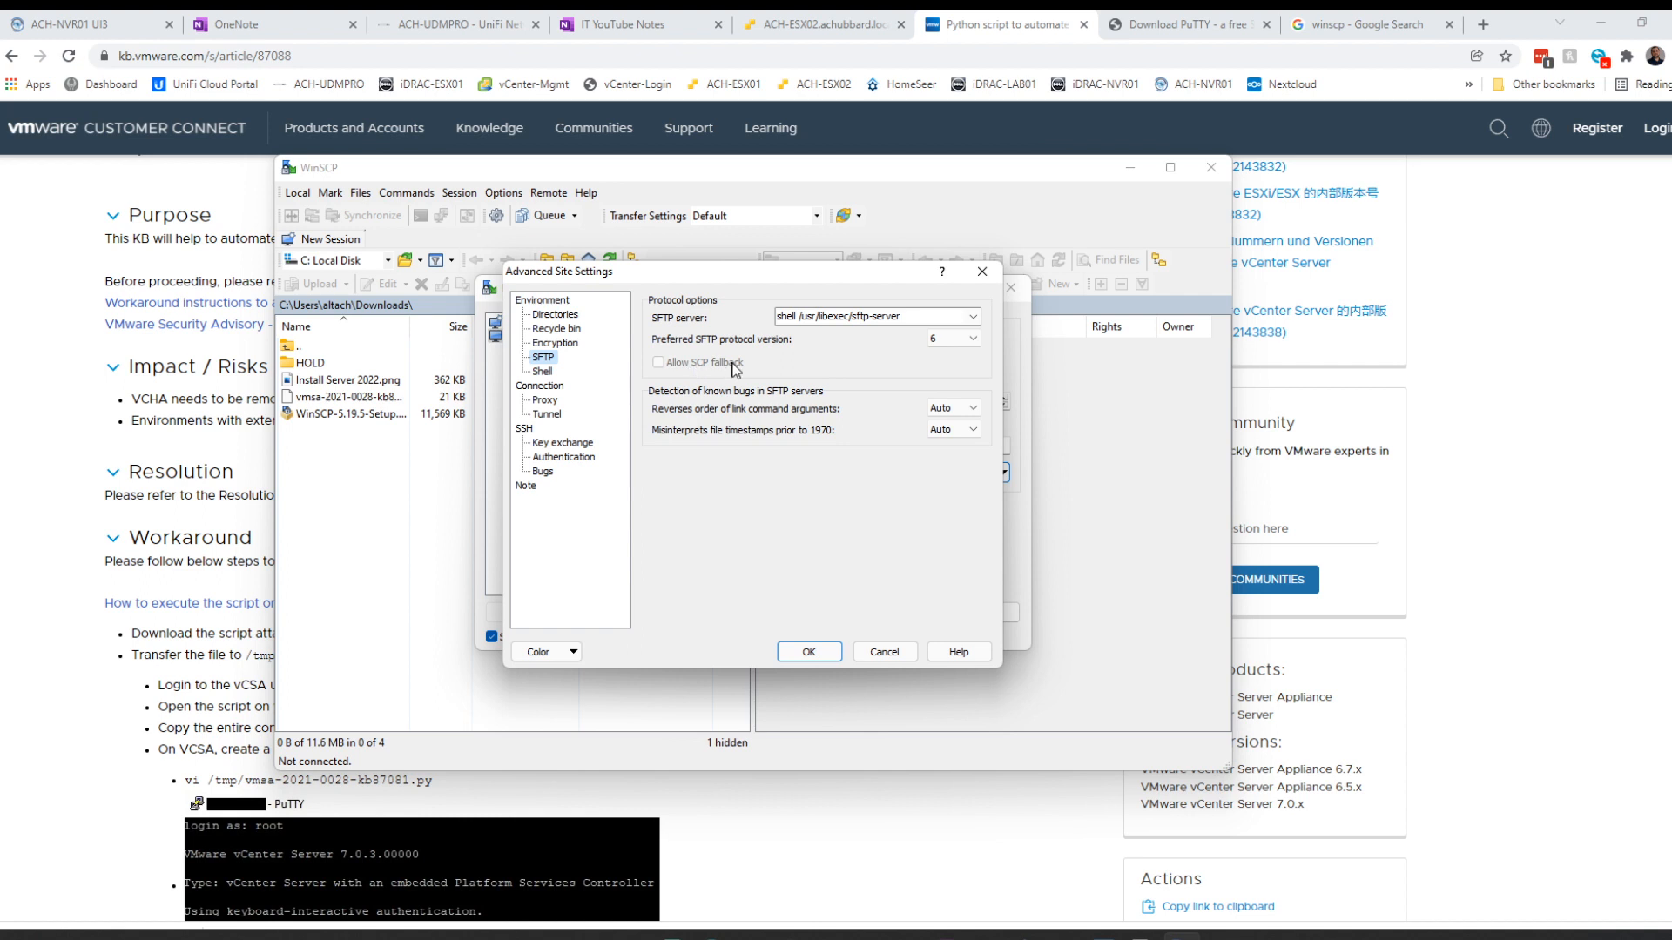
mouse_move(749, 317)
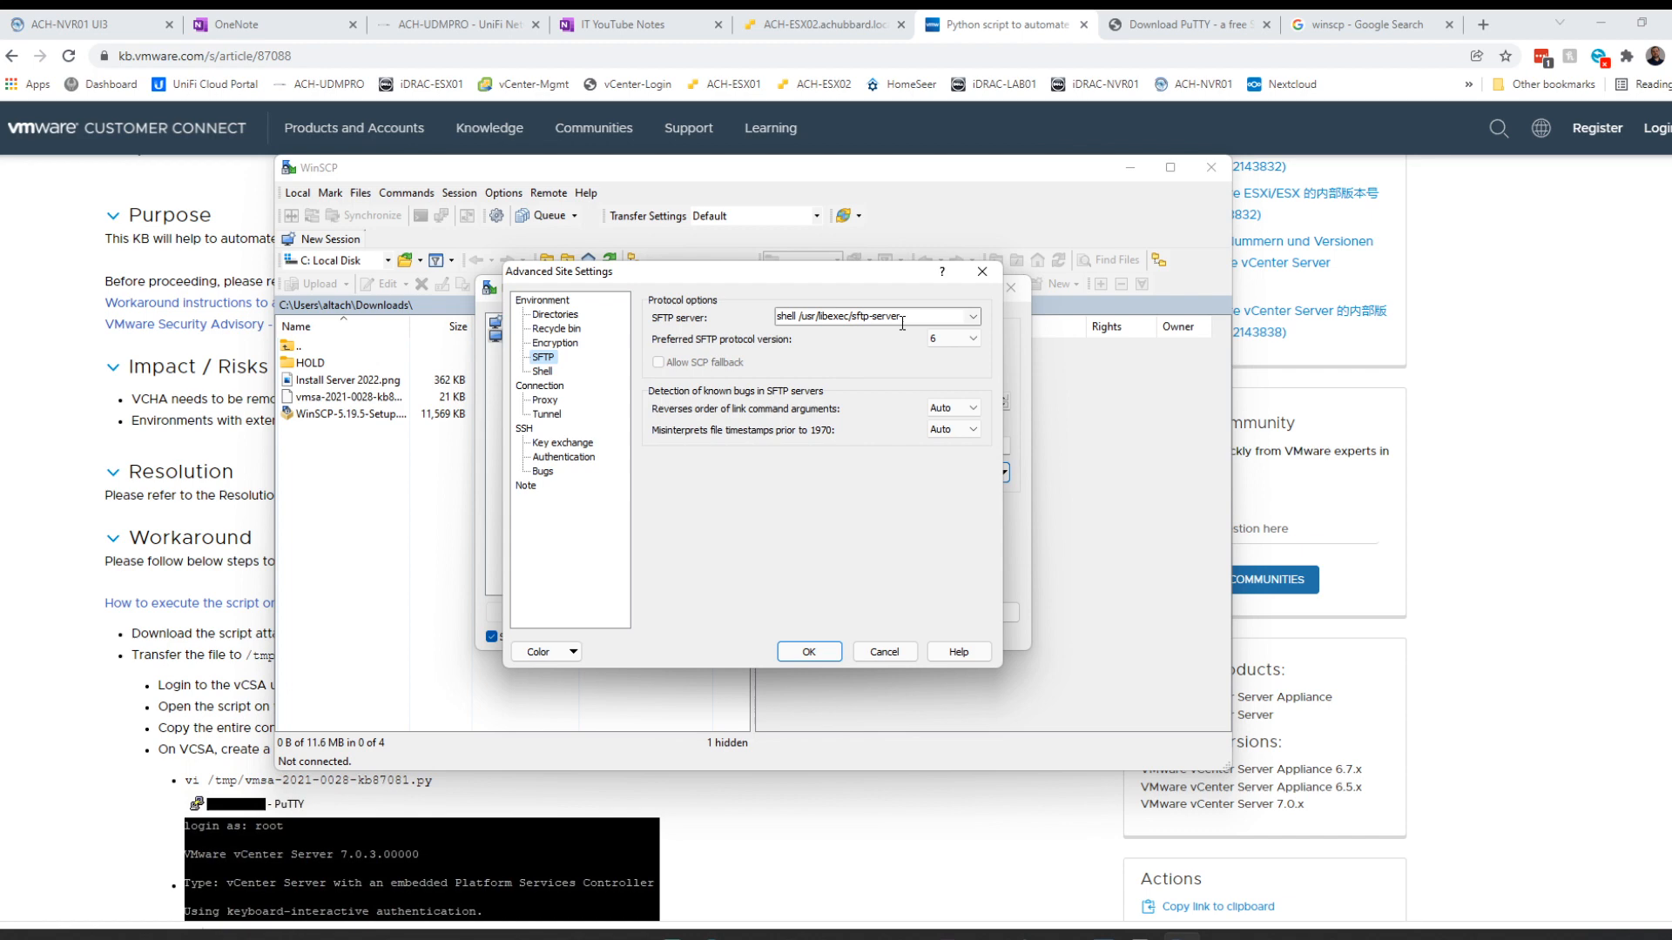
mouse_move(899, 585)
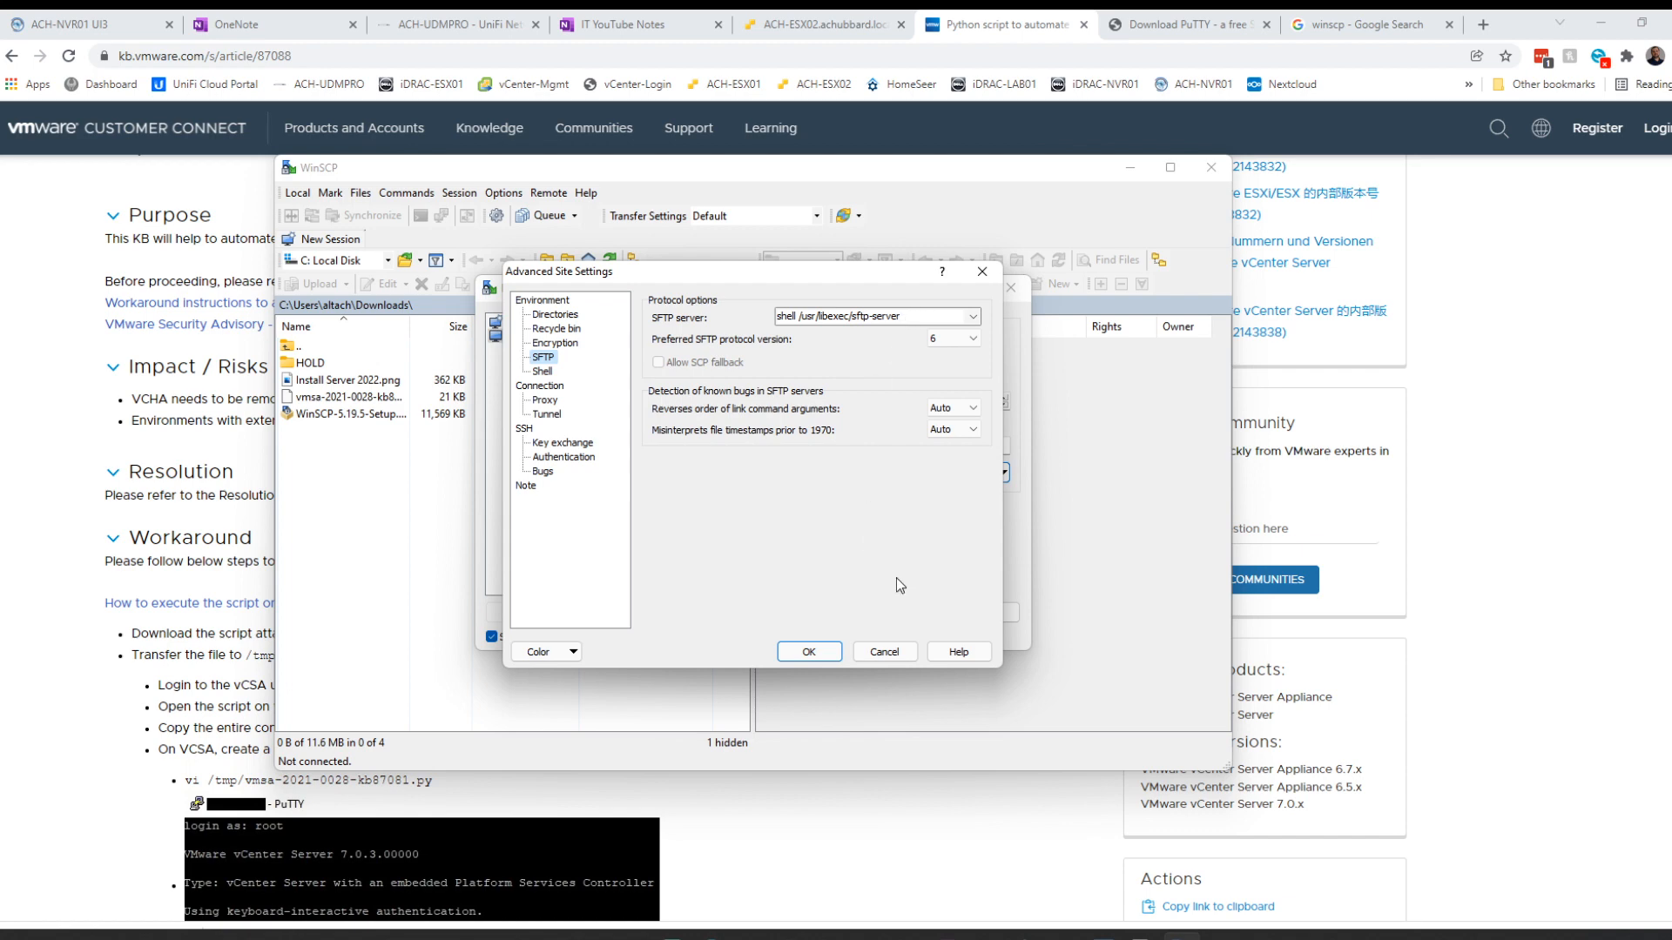
left_click(807, 652)
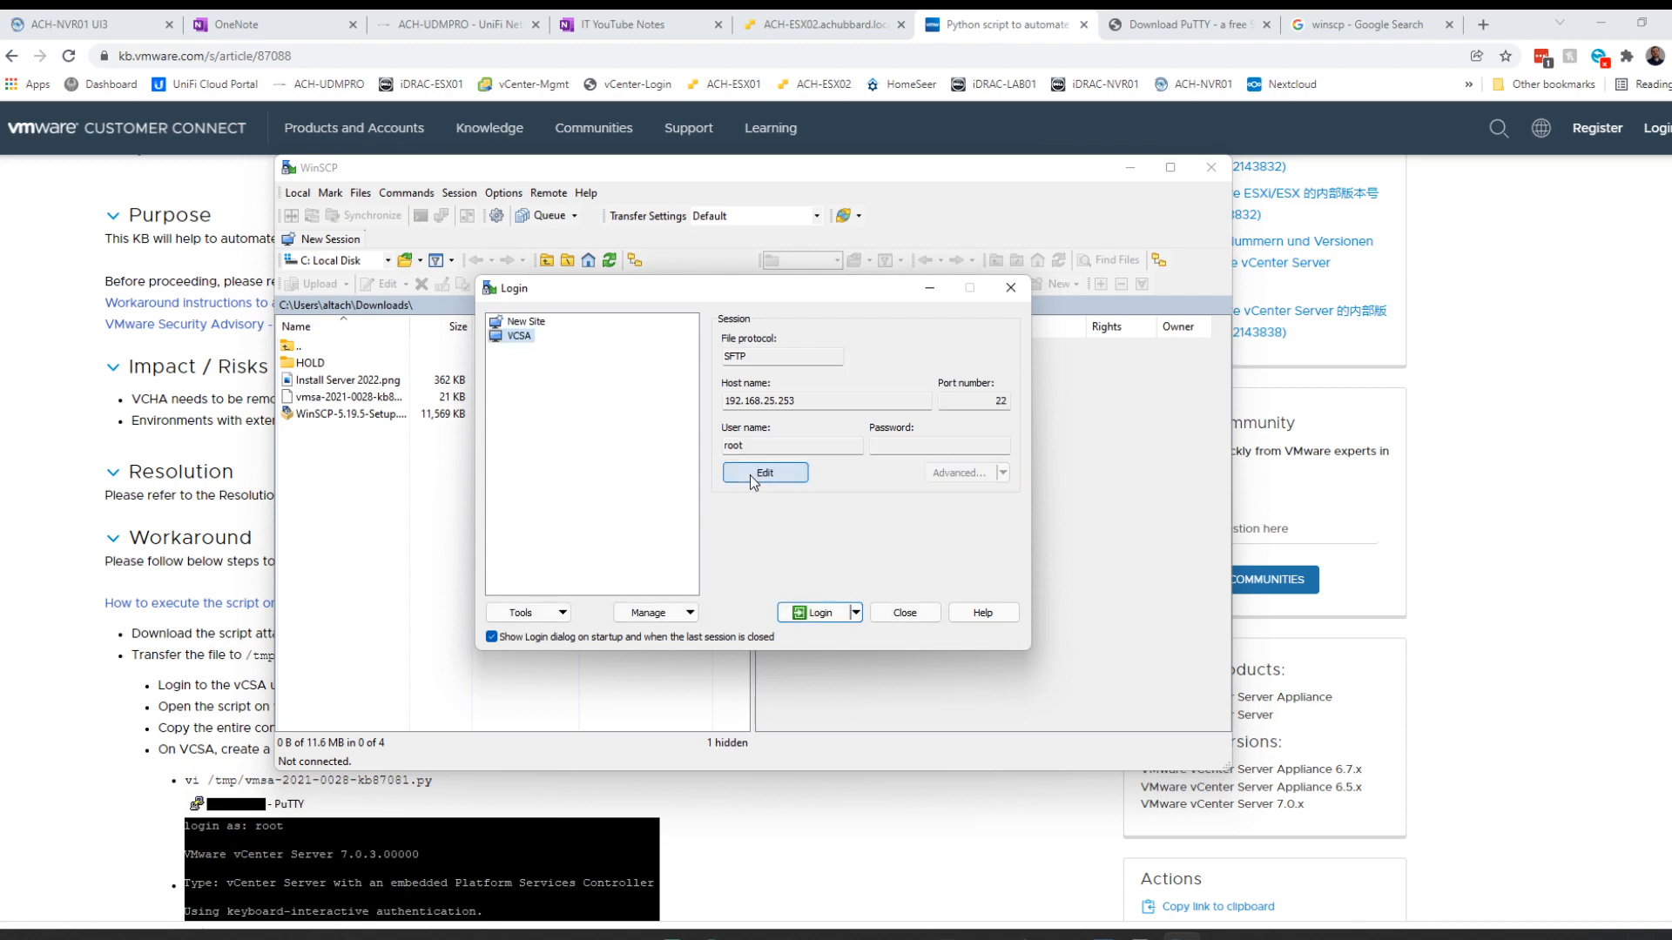
left_click(819, 612)
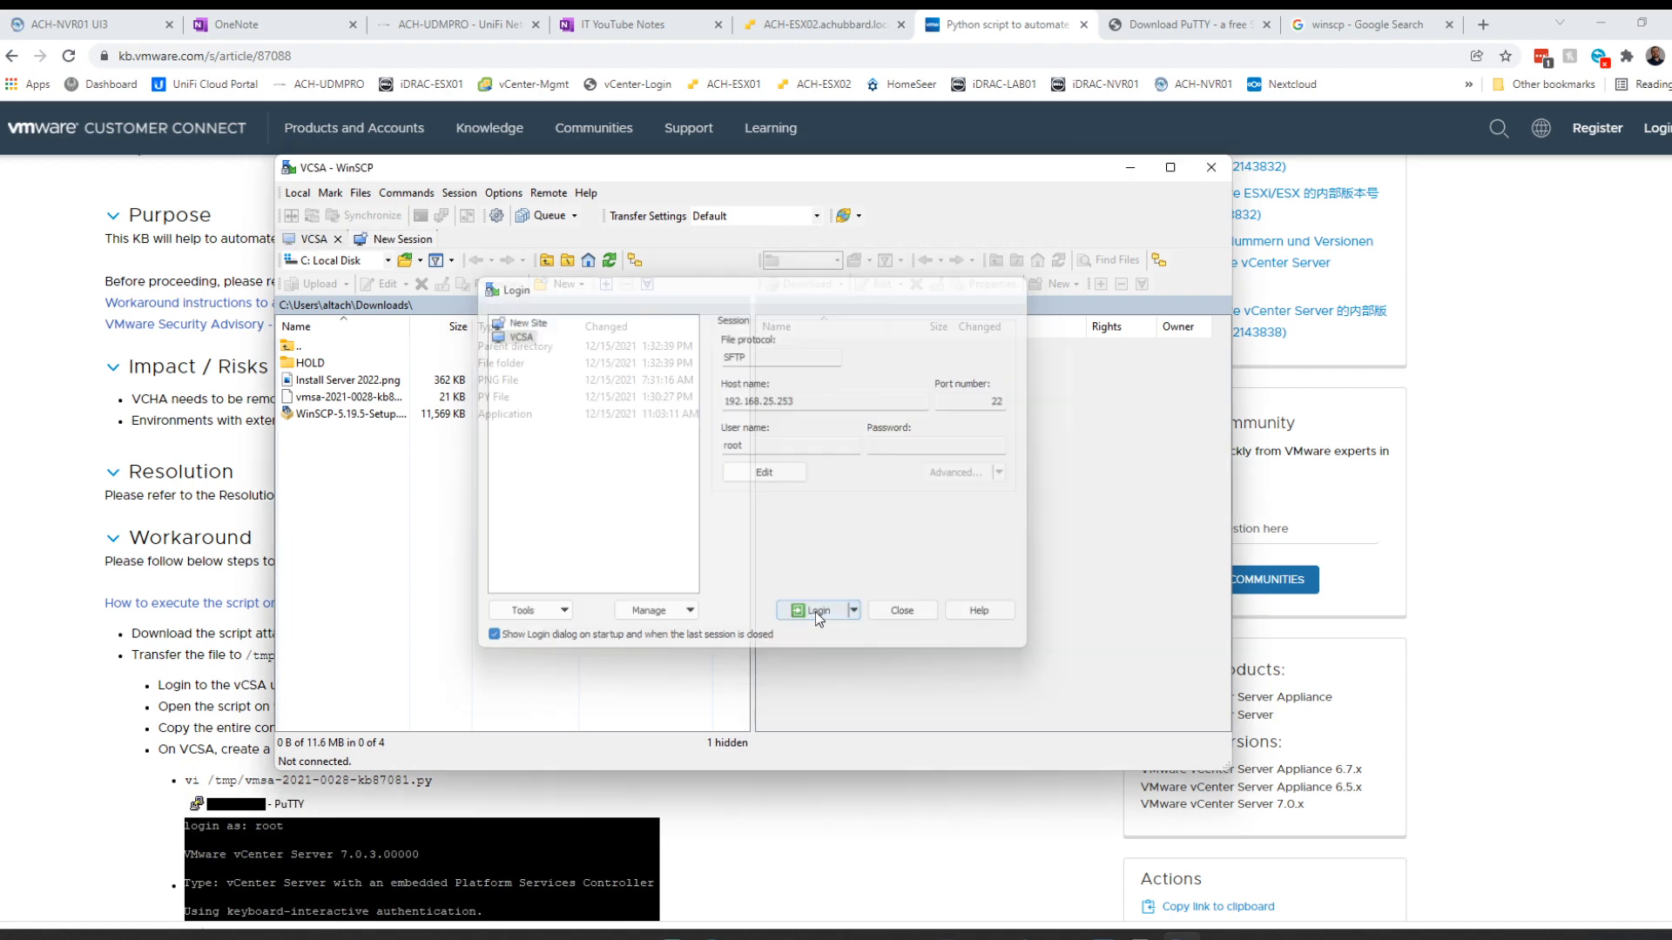
Log in as root and browse the remote pane up to / and into /tmp.
left_click(815, 609)
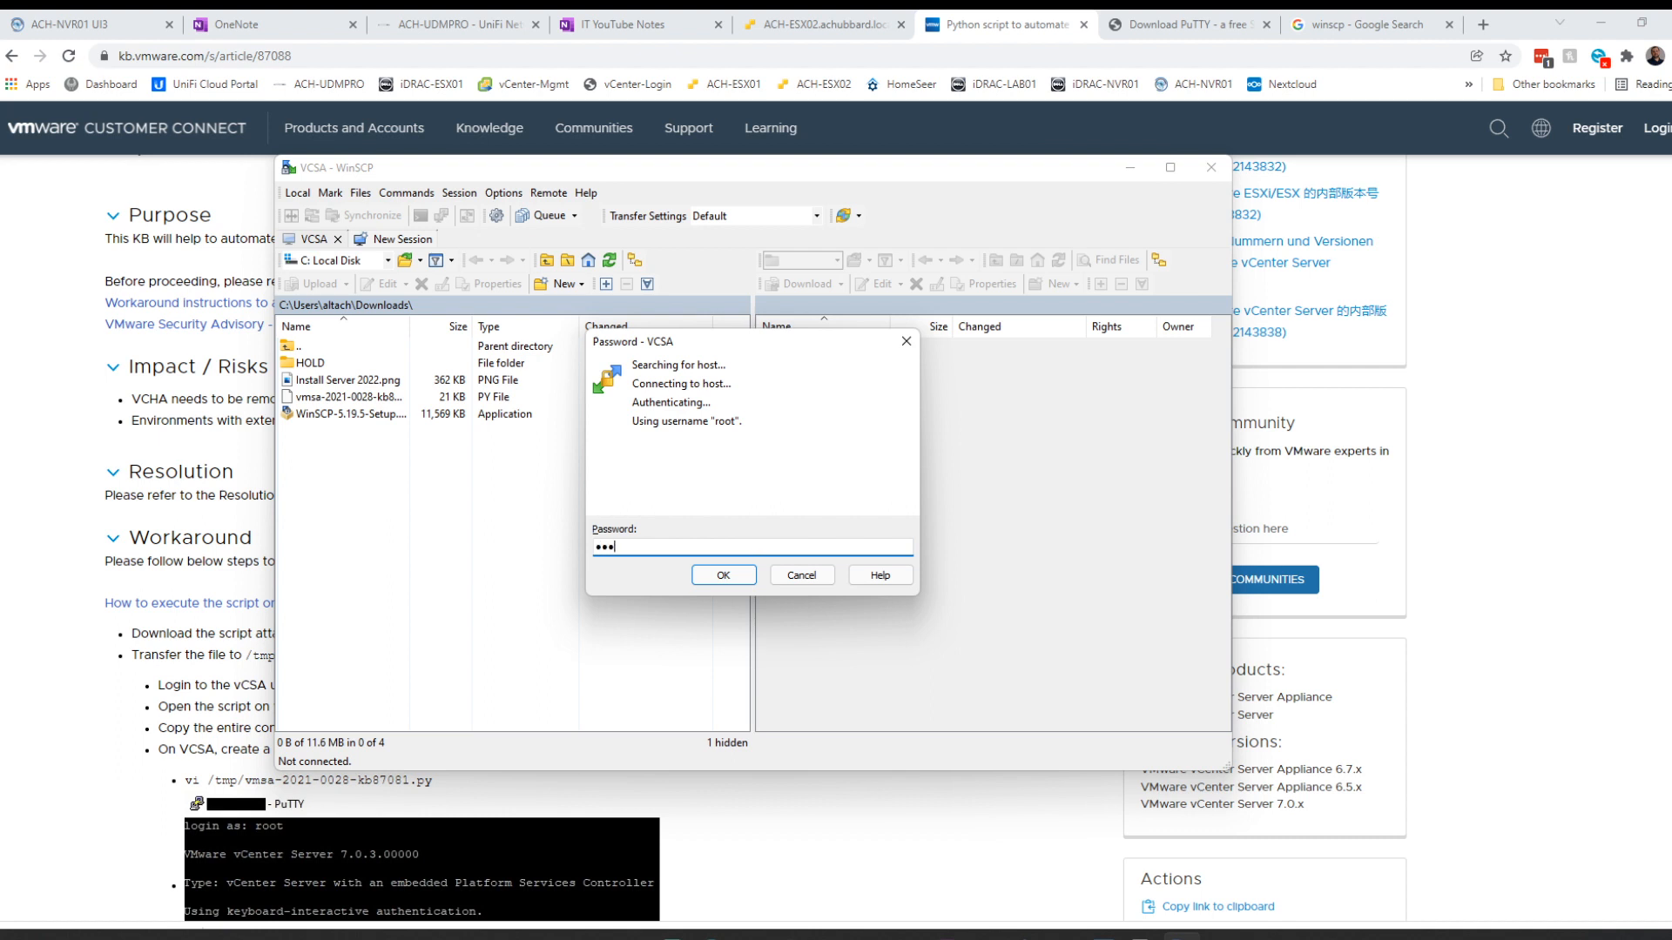
left_click(722, 575)
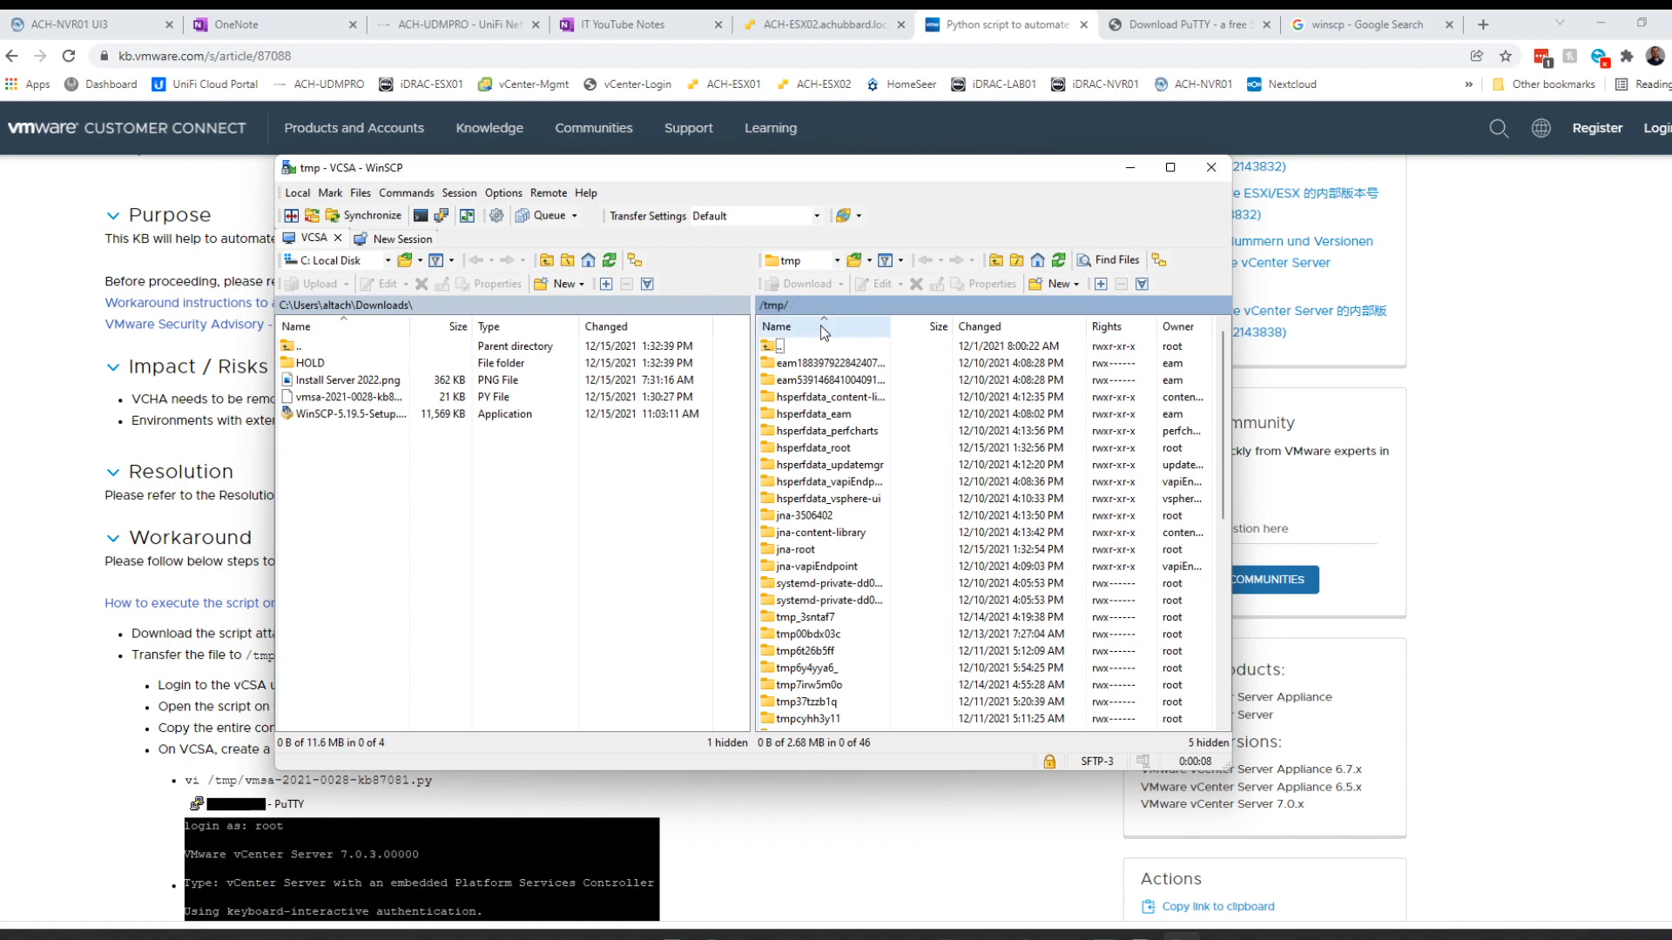
double_click(789, 345)
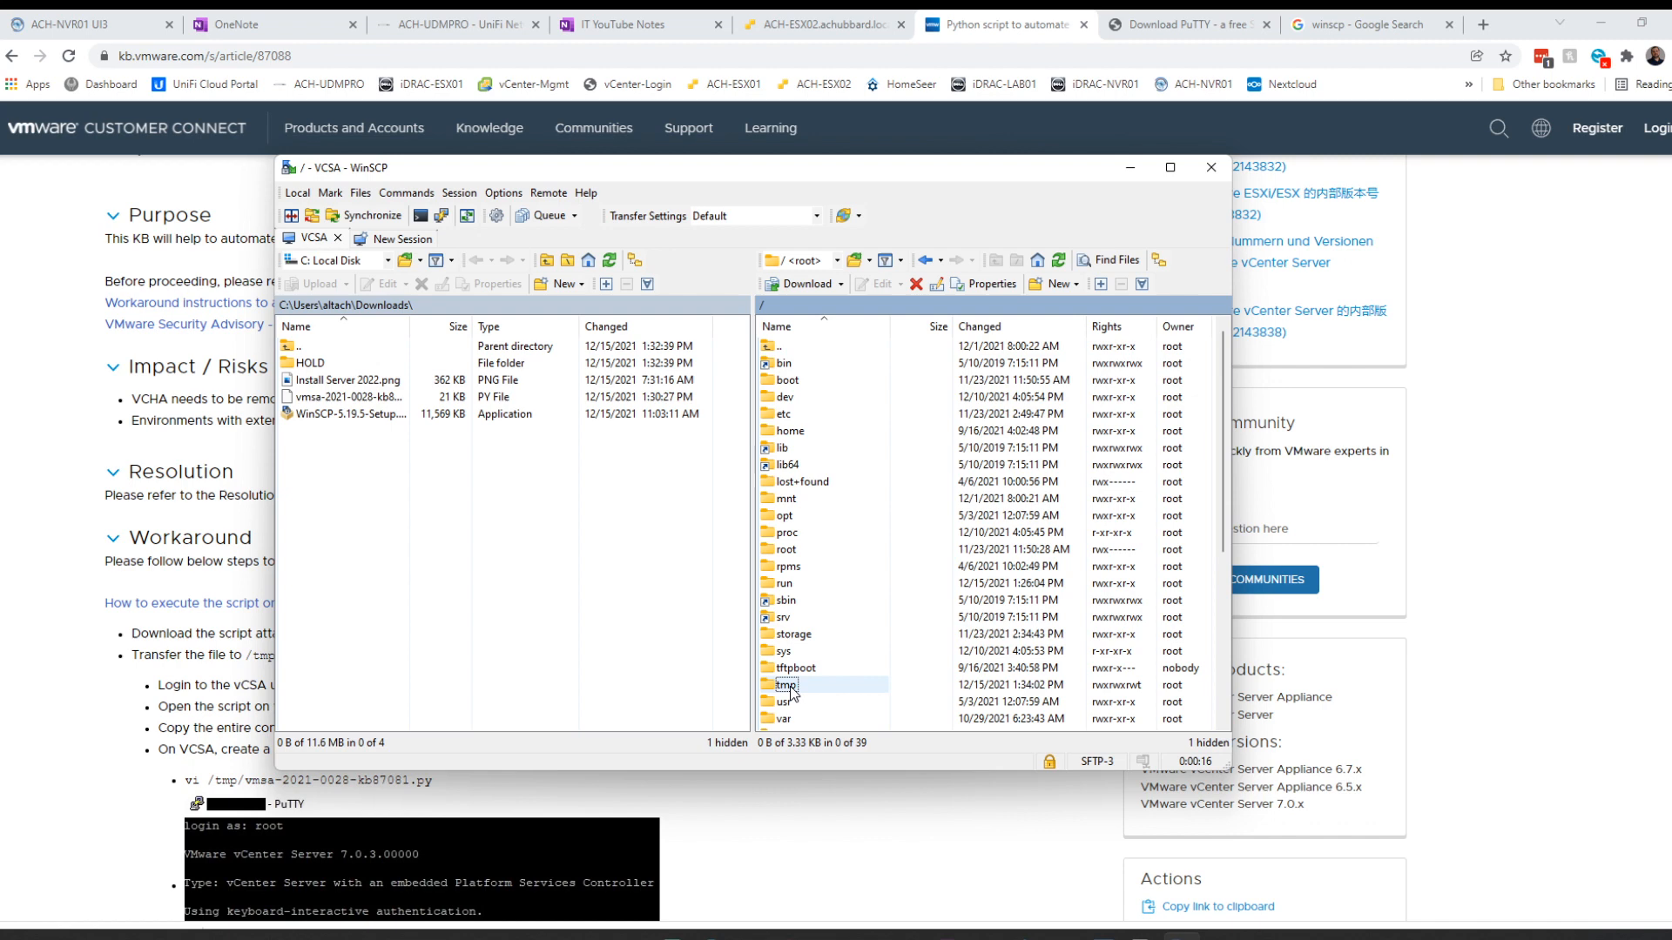
double_click(786, 685)
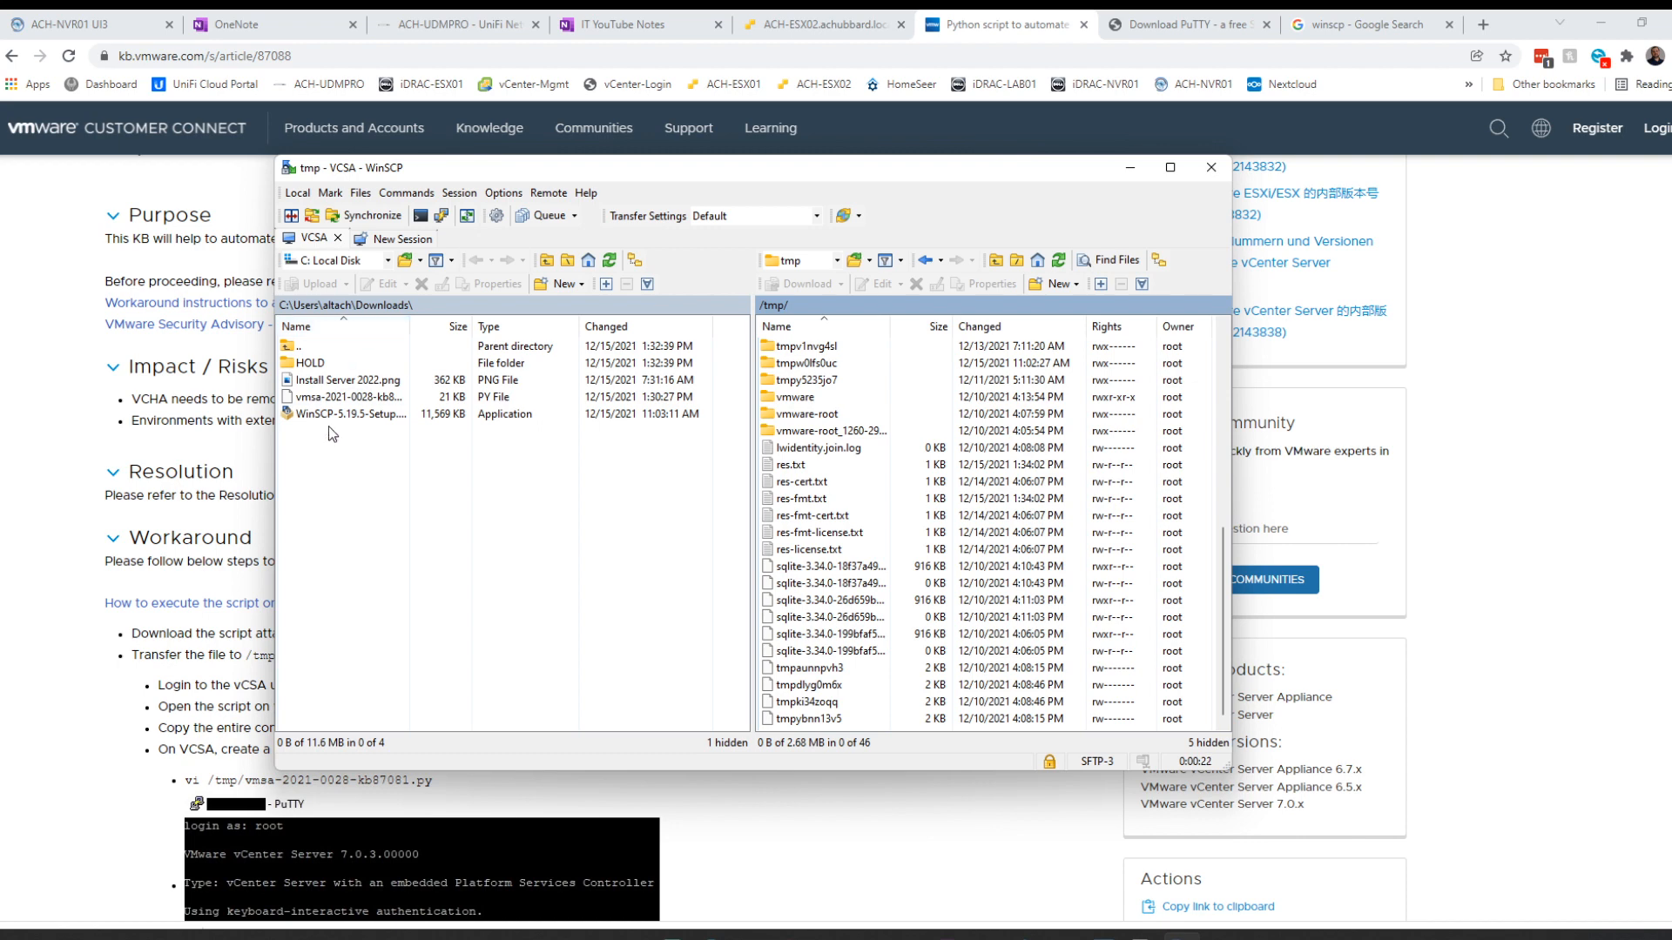
Upload vmsa-2021-0028-kb87081.py from Downloads into /tmp and minimize WinSCP.
left_click(347, 397)
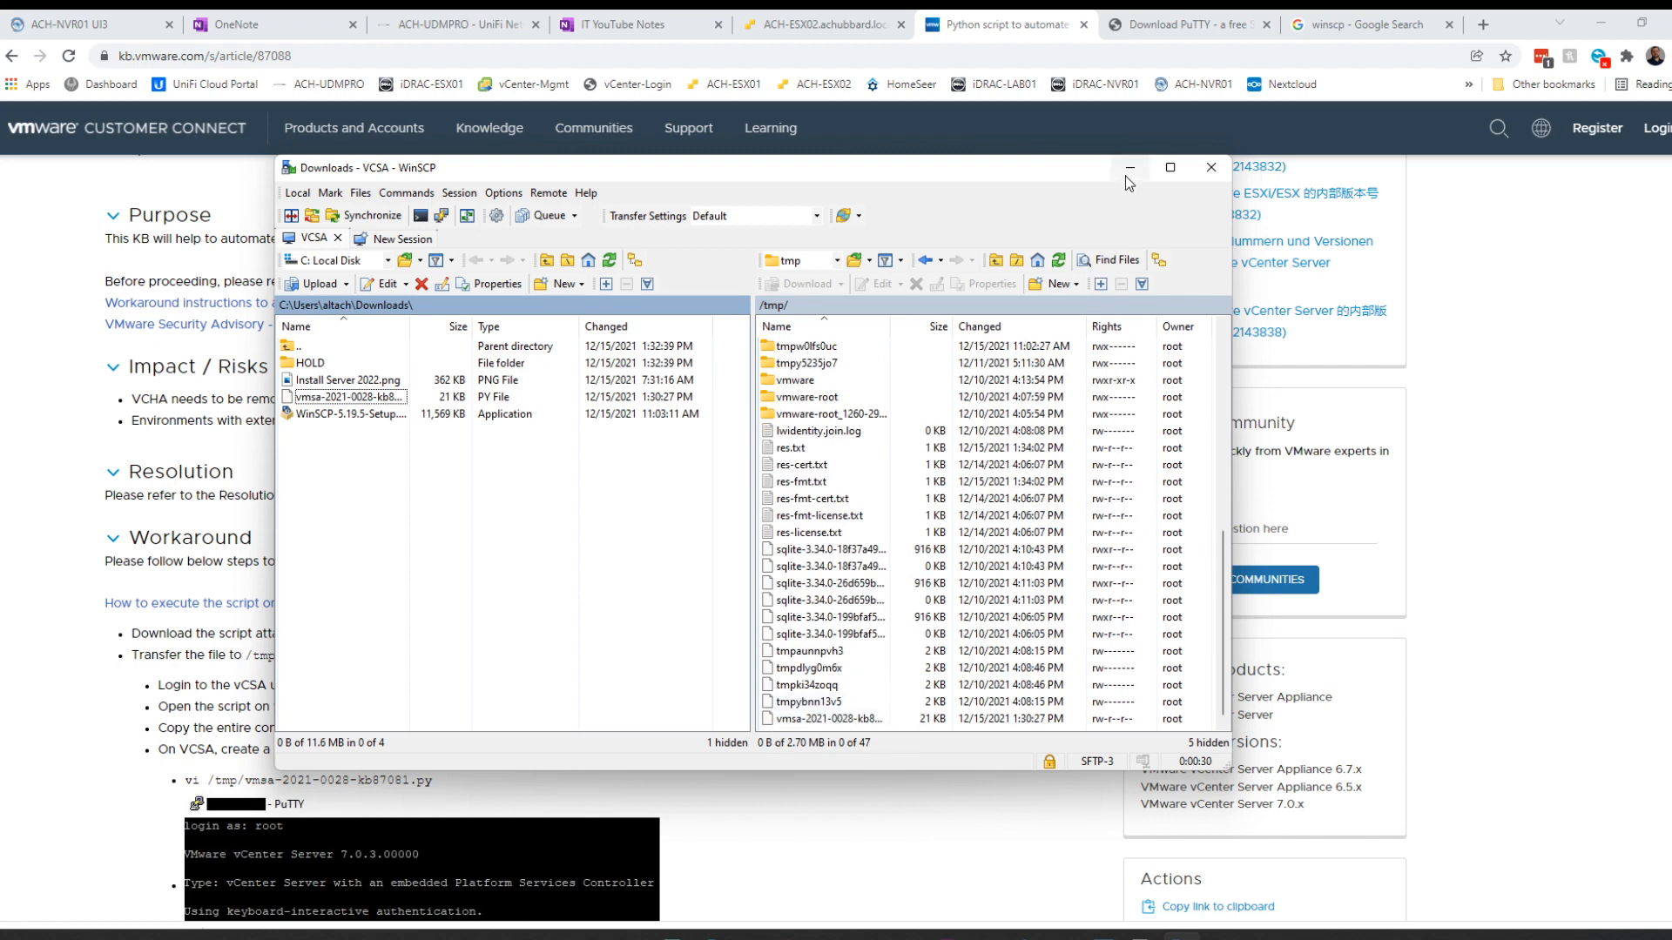
left_click(1128, 168)
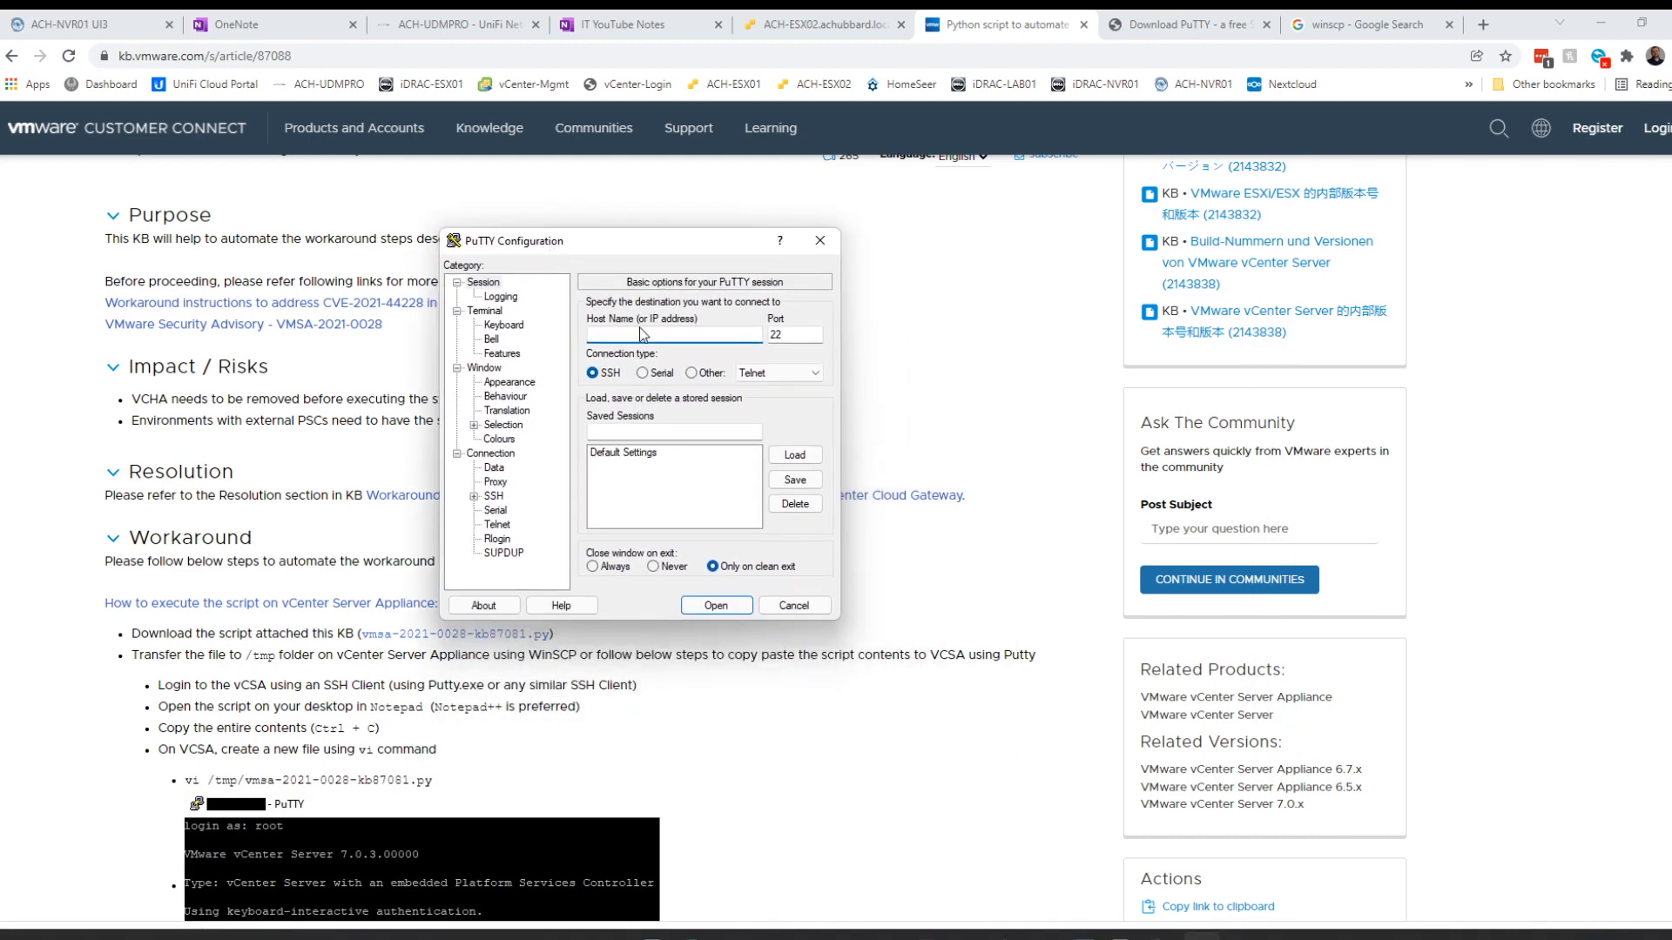
Enter 192.168.25.253 as the PuTTY host name for the vCenter SSH session.
left_click(672, 334)
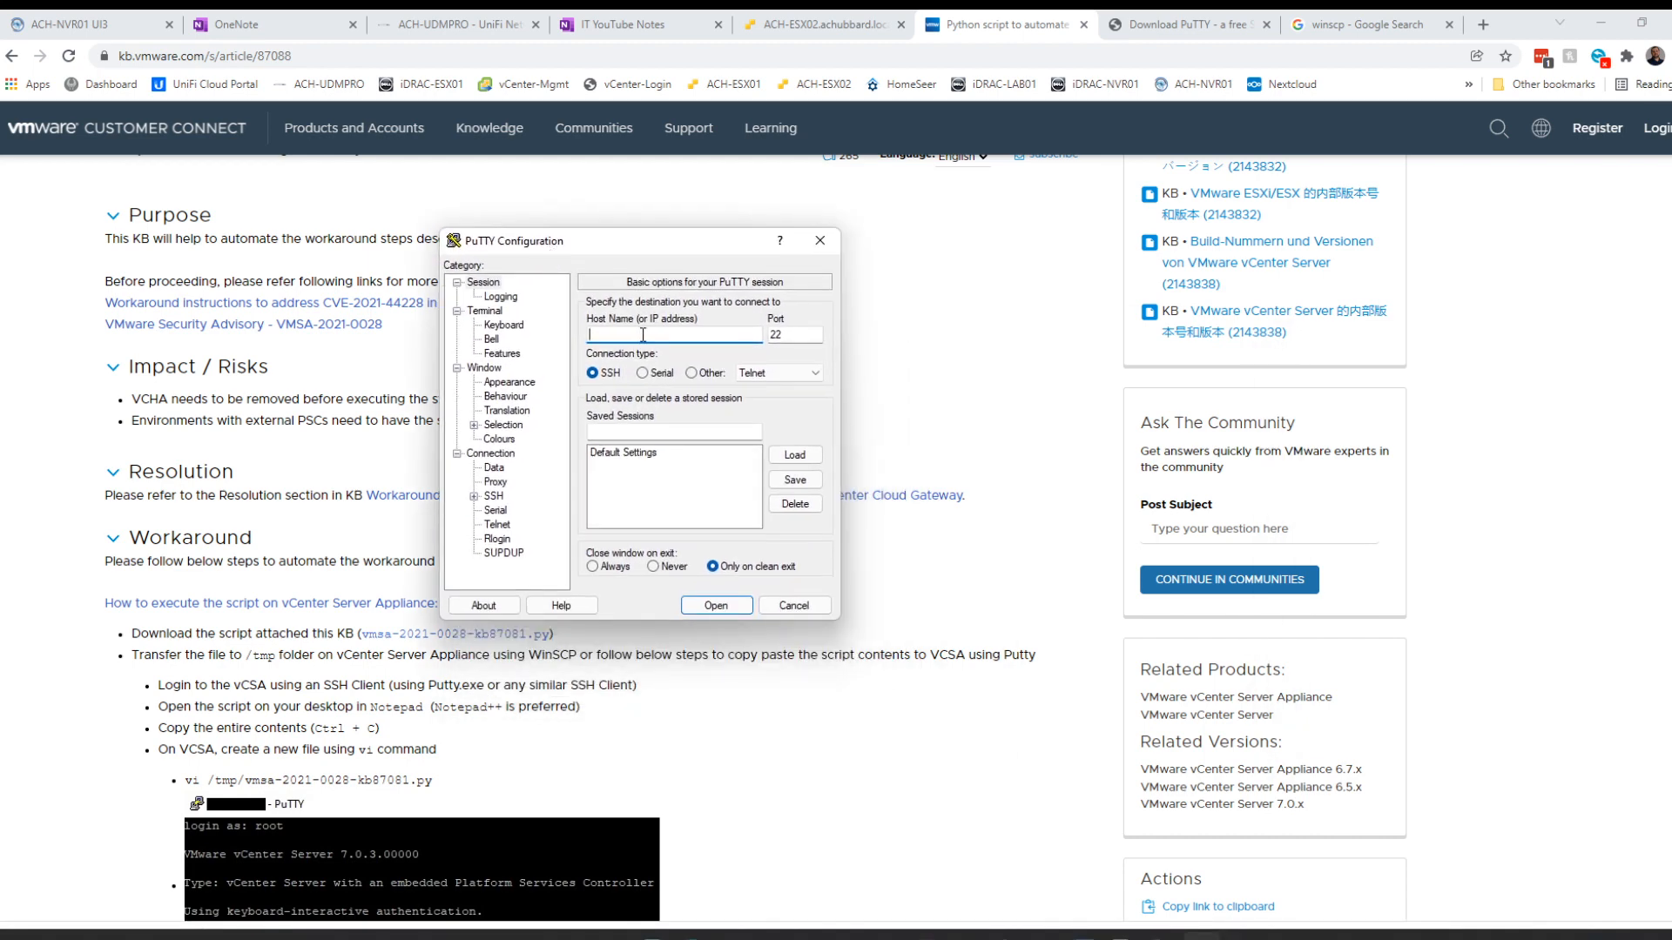
type("192.168.25")
type("shell.set")
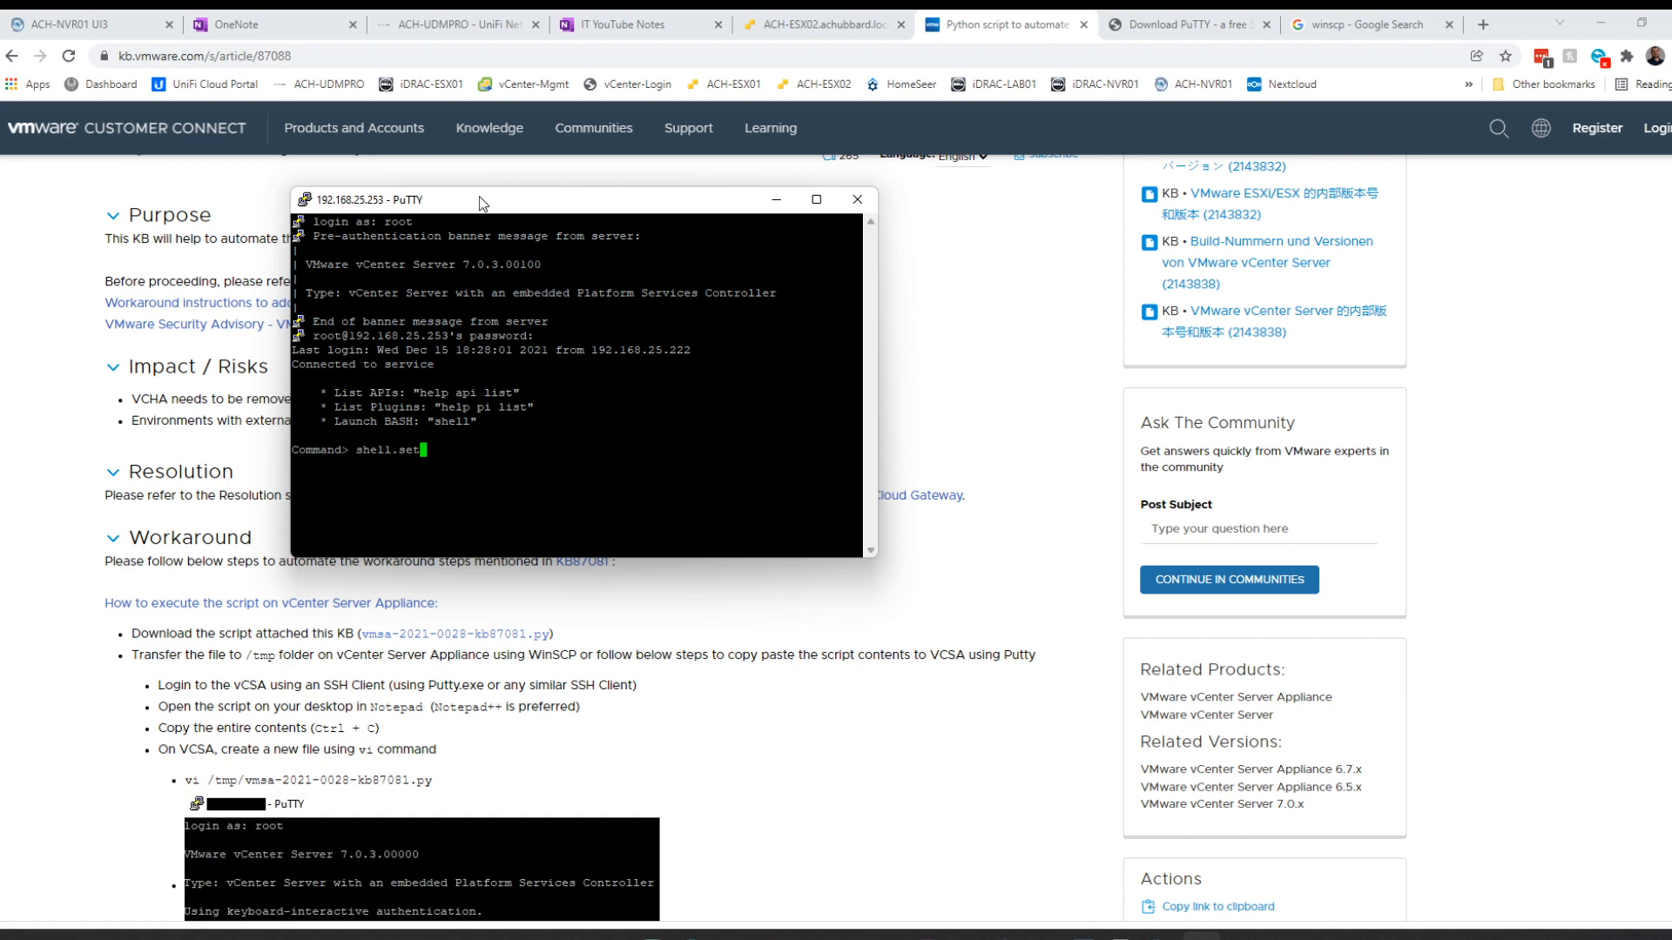
Enable the shell with shell.set --enabled True and enter bash.
type("--enabled True")
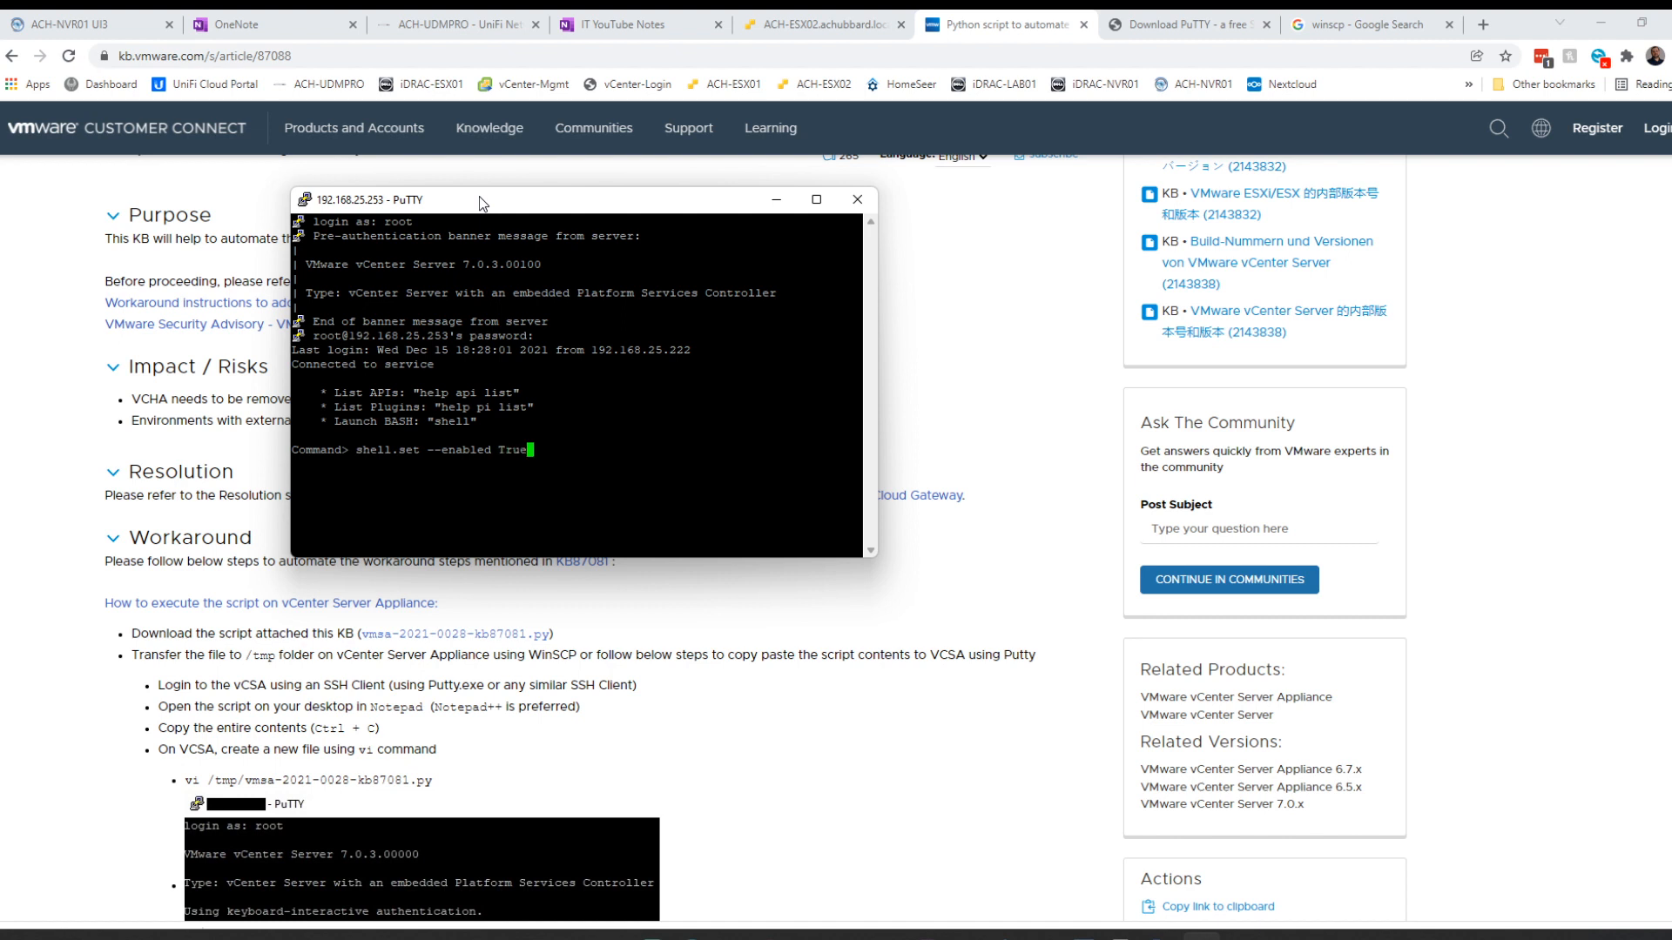
type("shell")
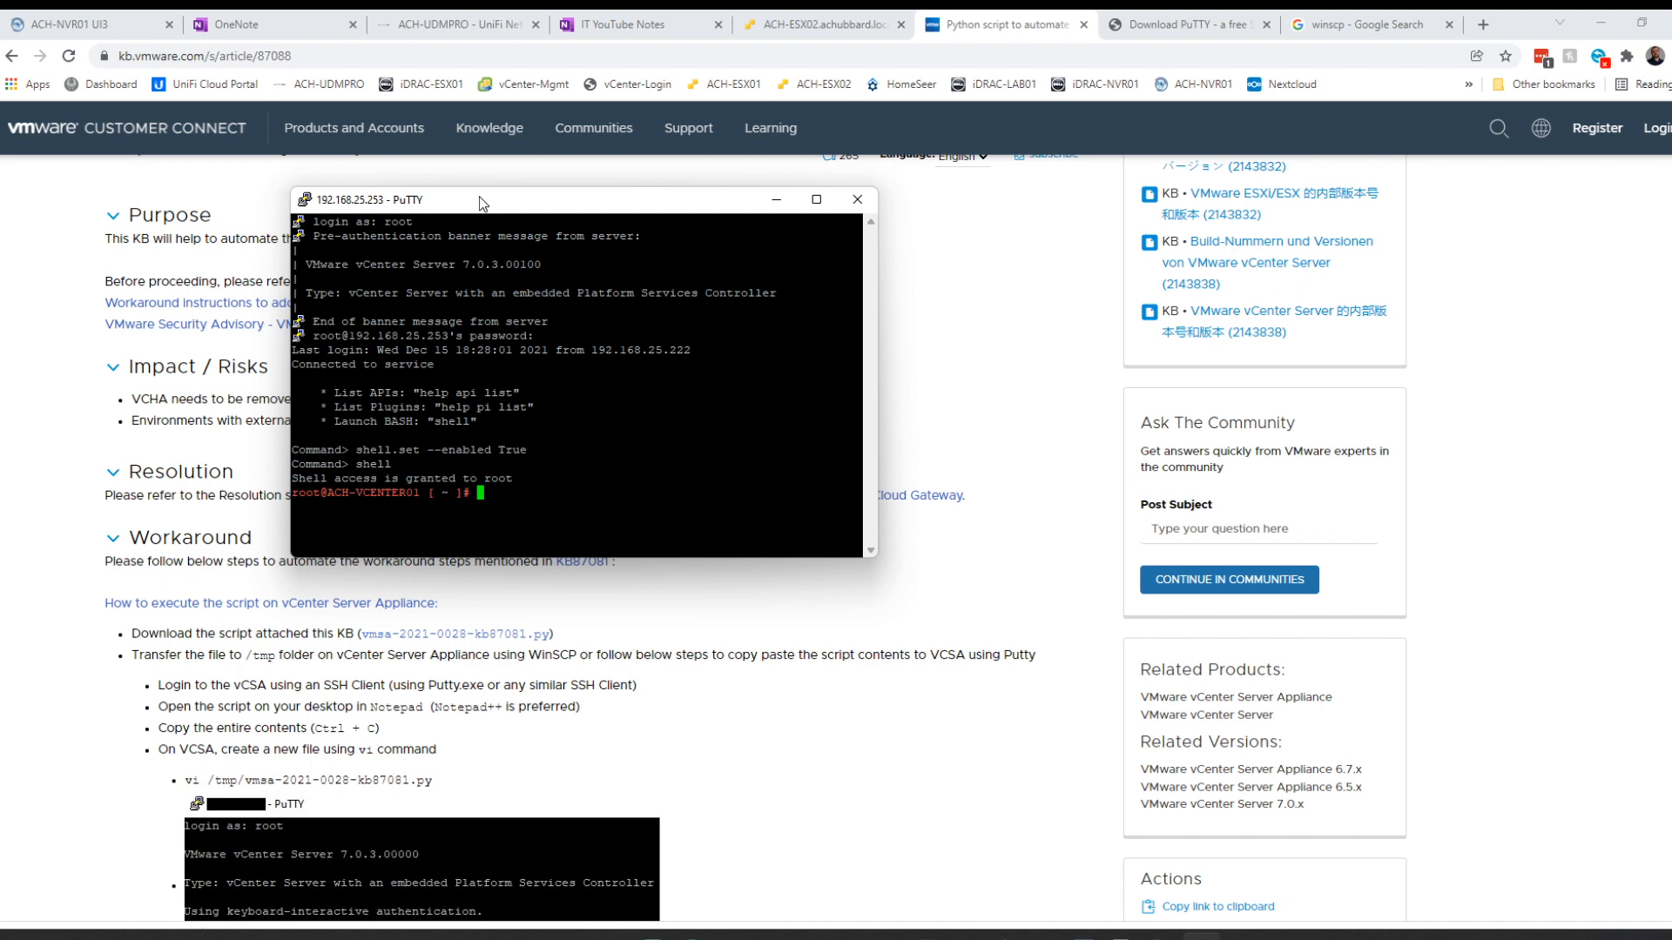
Run sudo python /tmp/vmsa-2021-0028-kb87081.py and answer YES to proceed.
type("sudo")
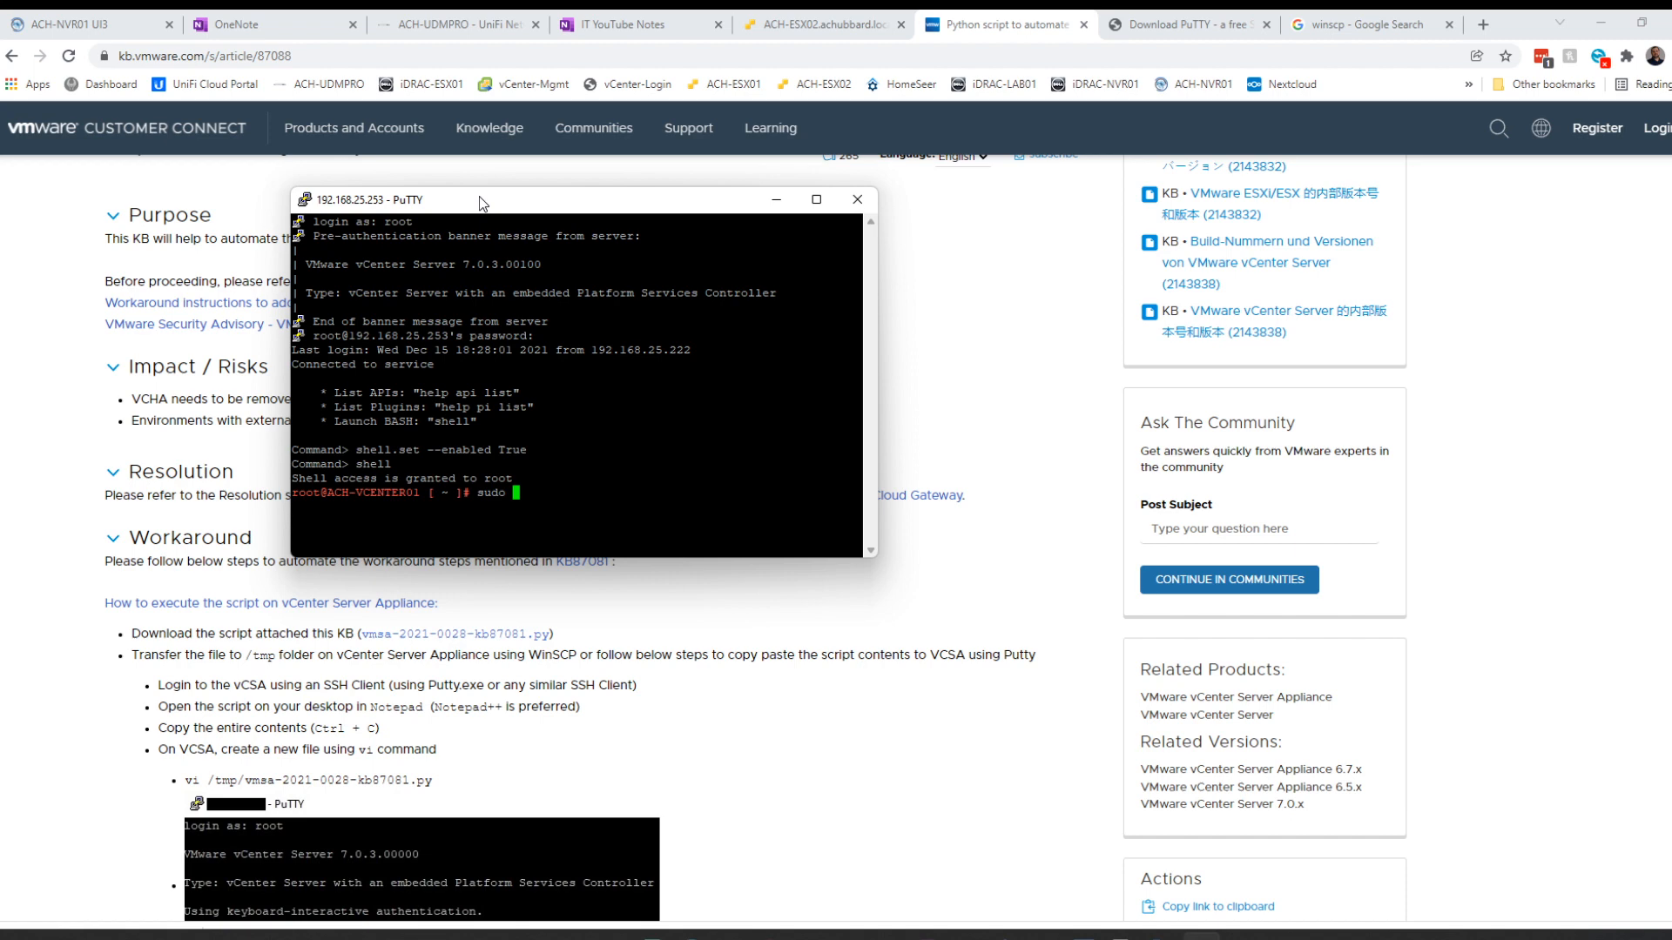
type("python")
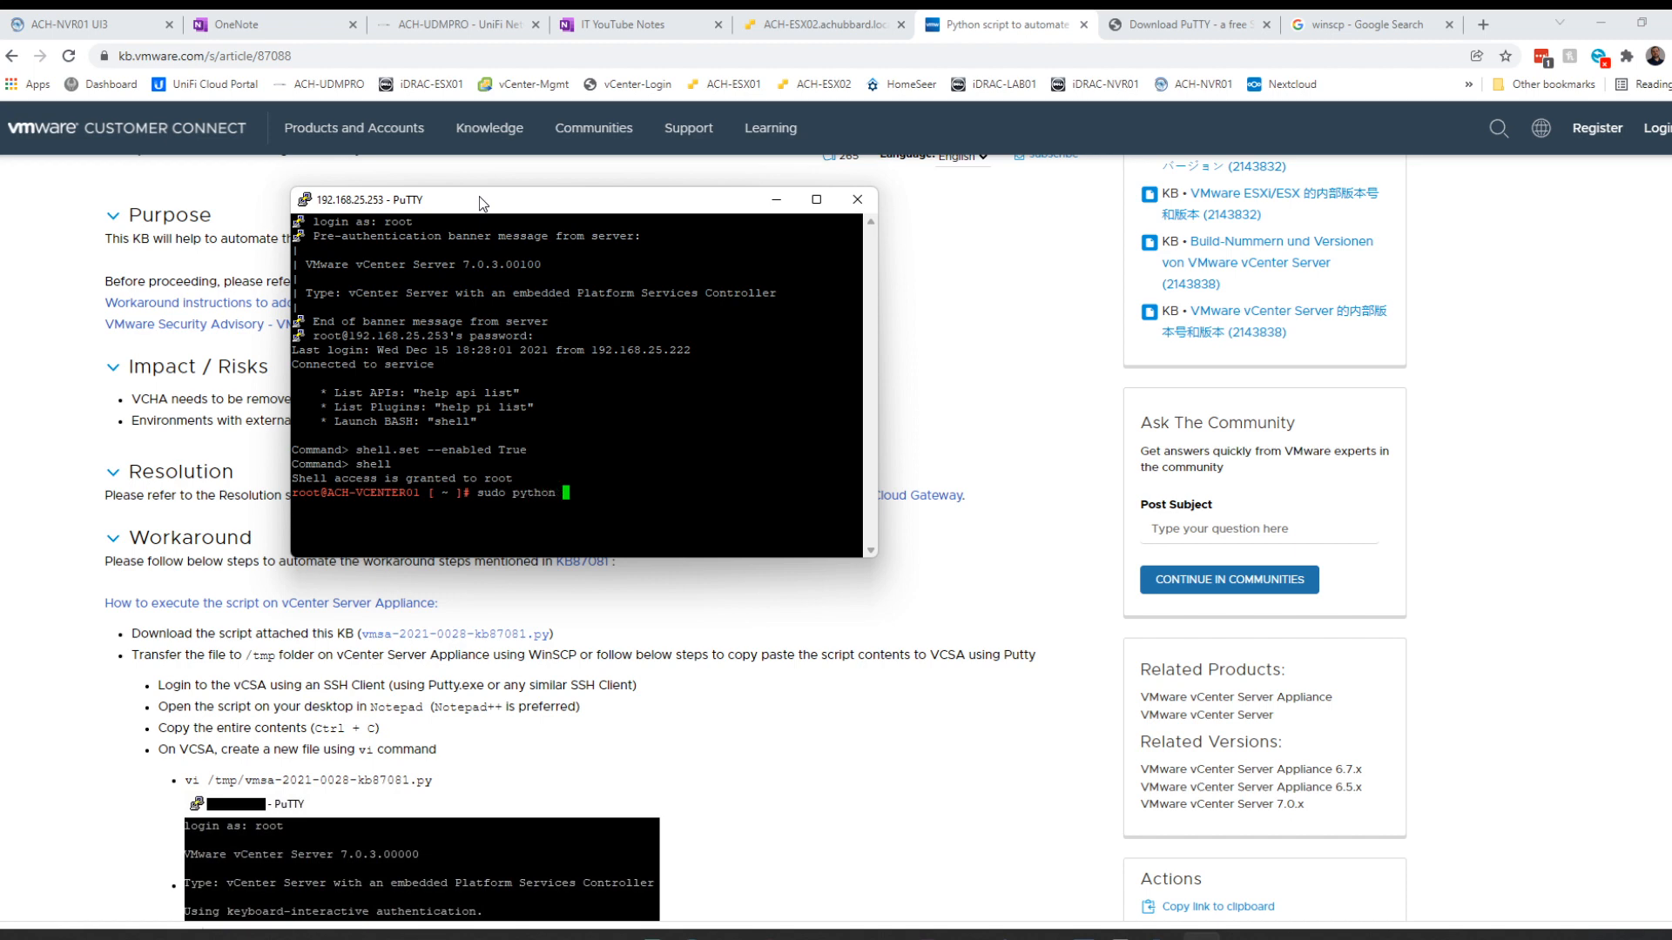
type("/tmp/")
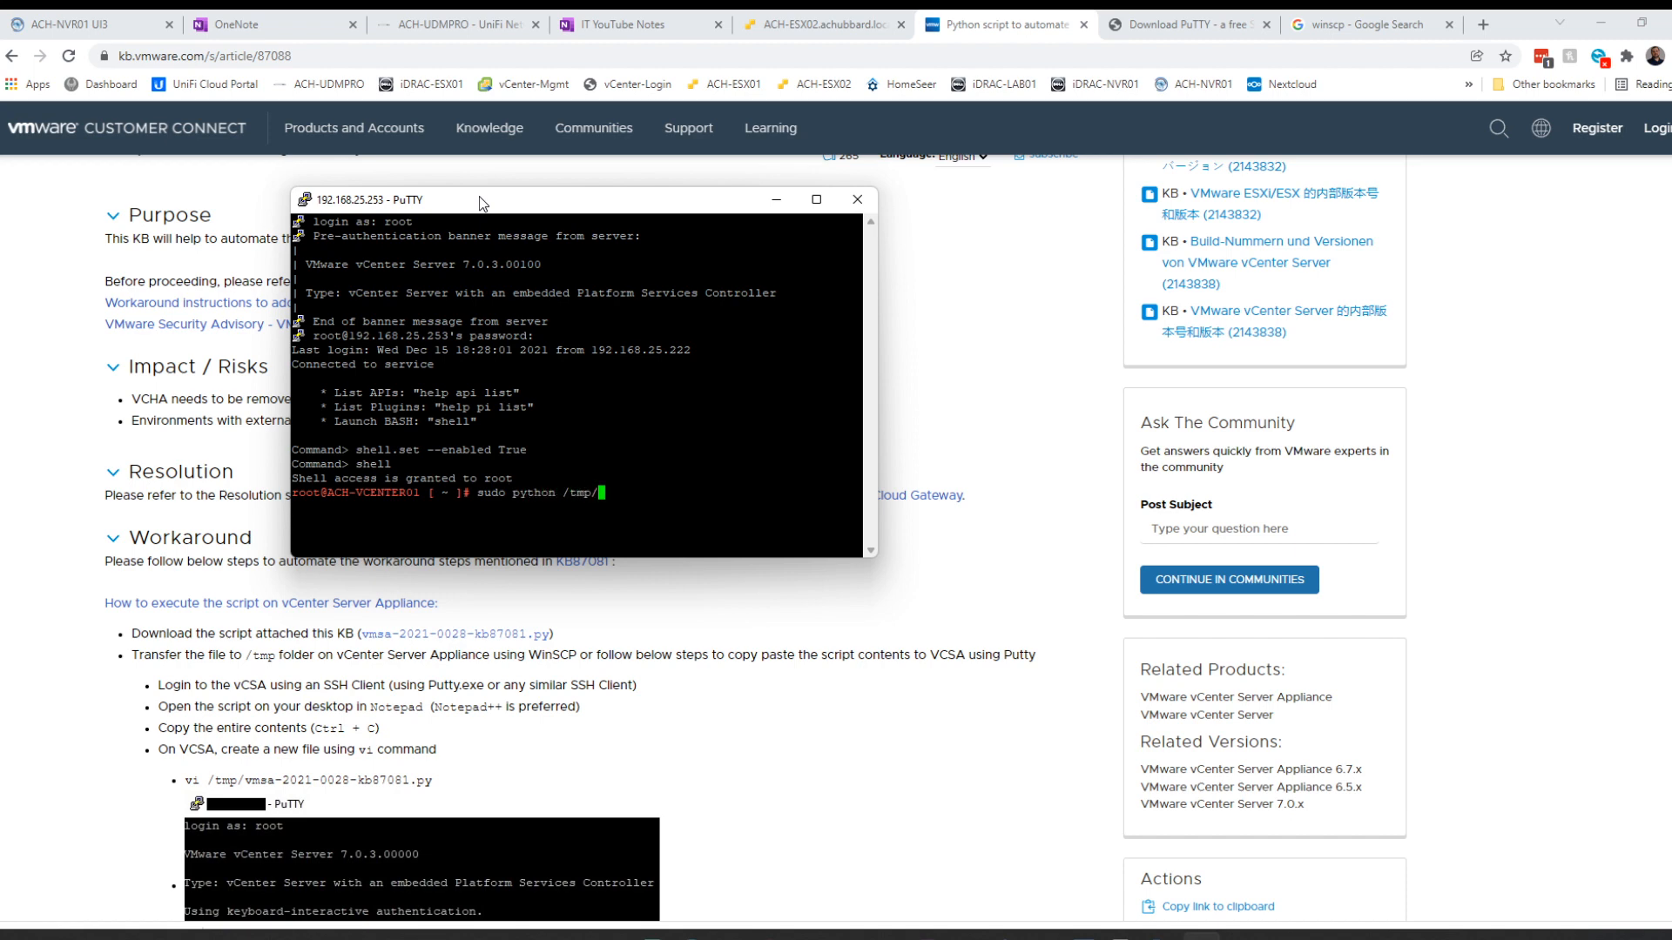
type("vmsa-2021-0028-kb87081.py")
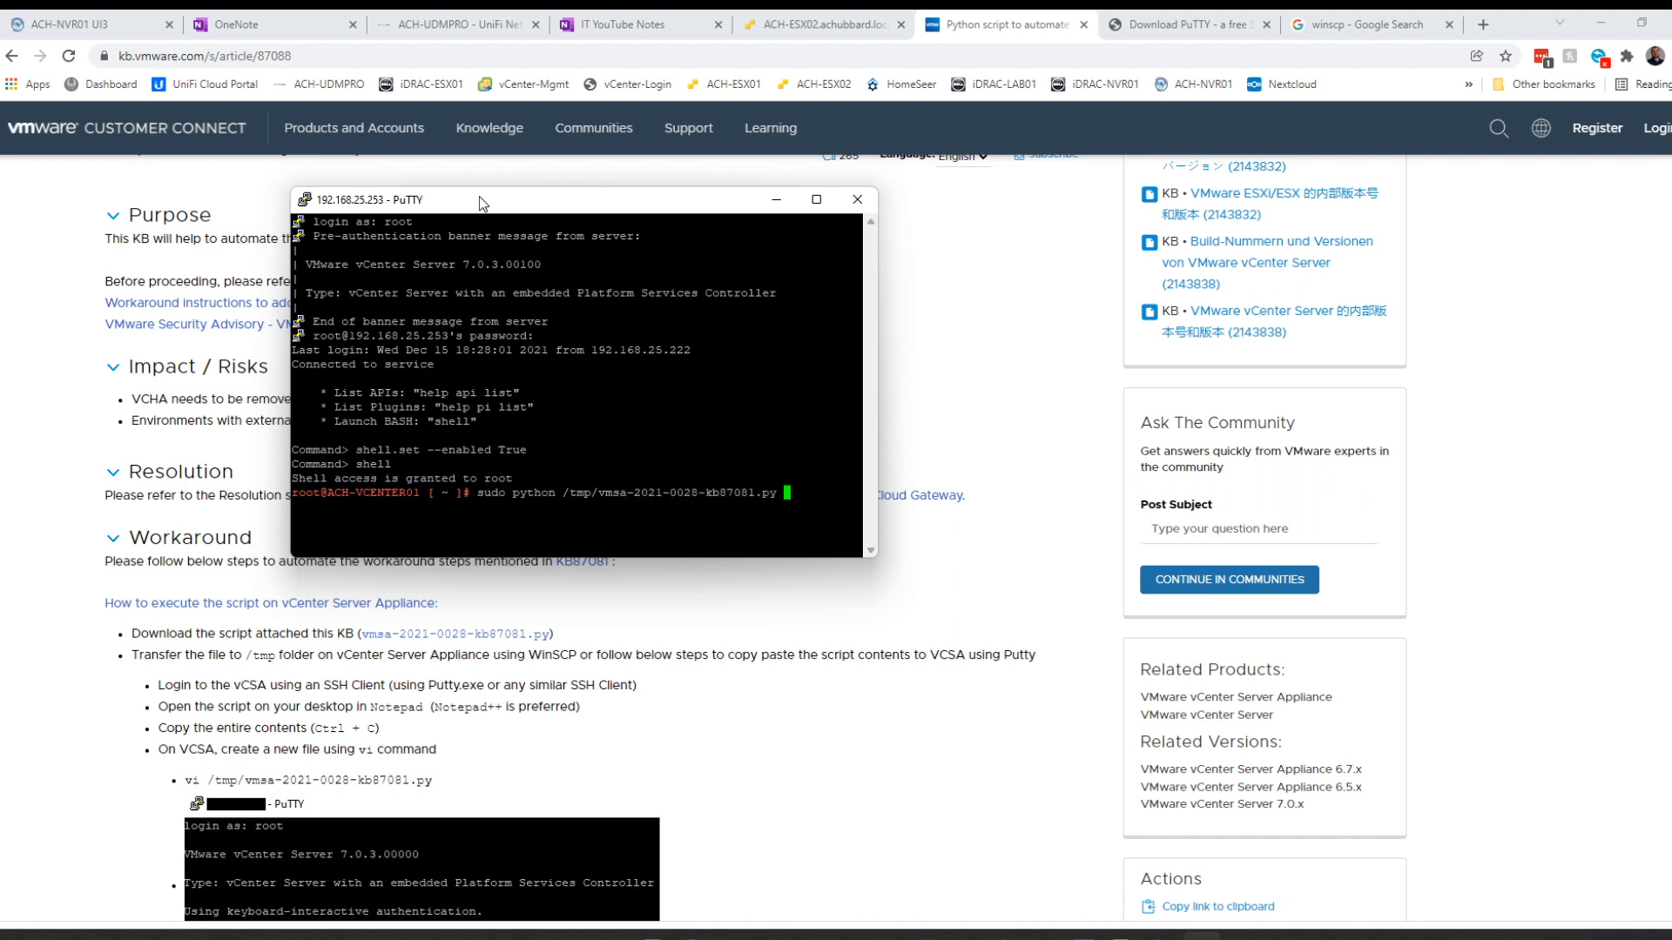
mouse_move(873, 563)
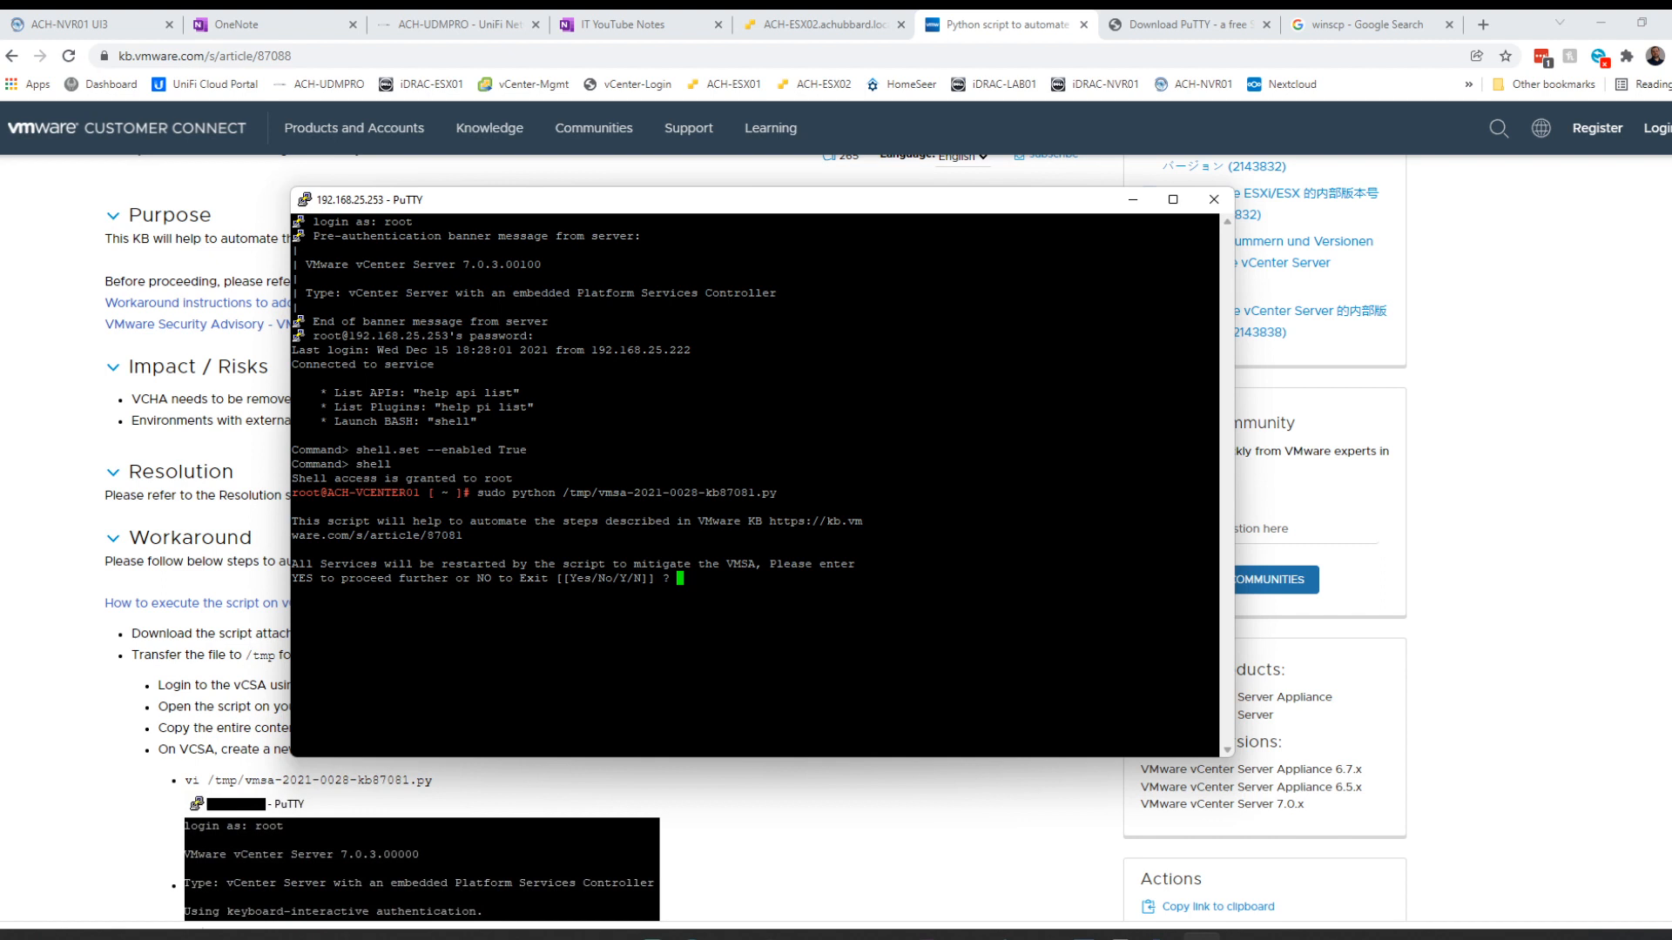
type("YE")
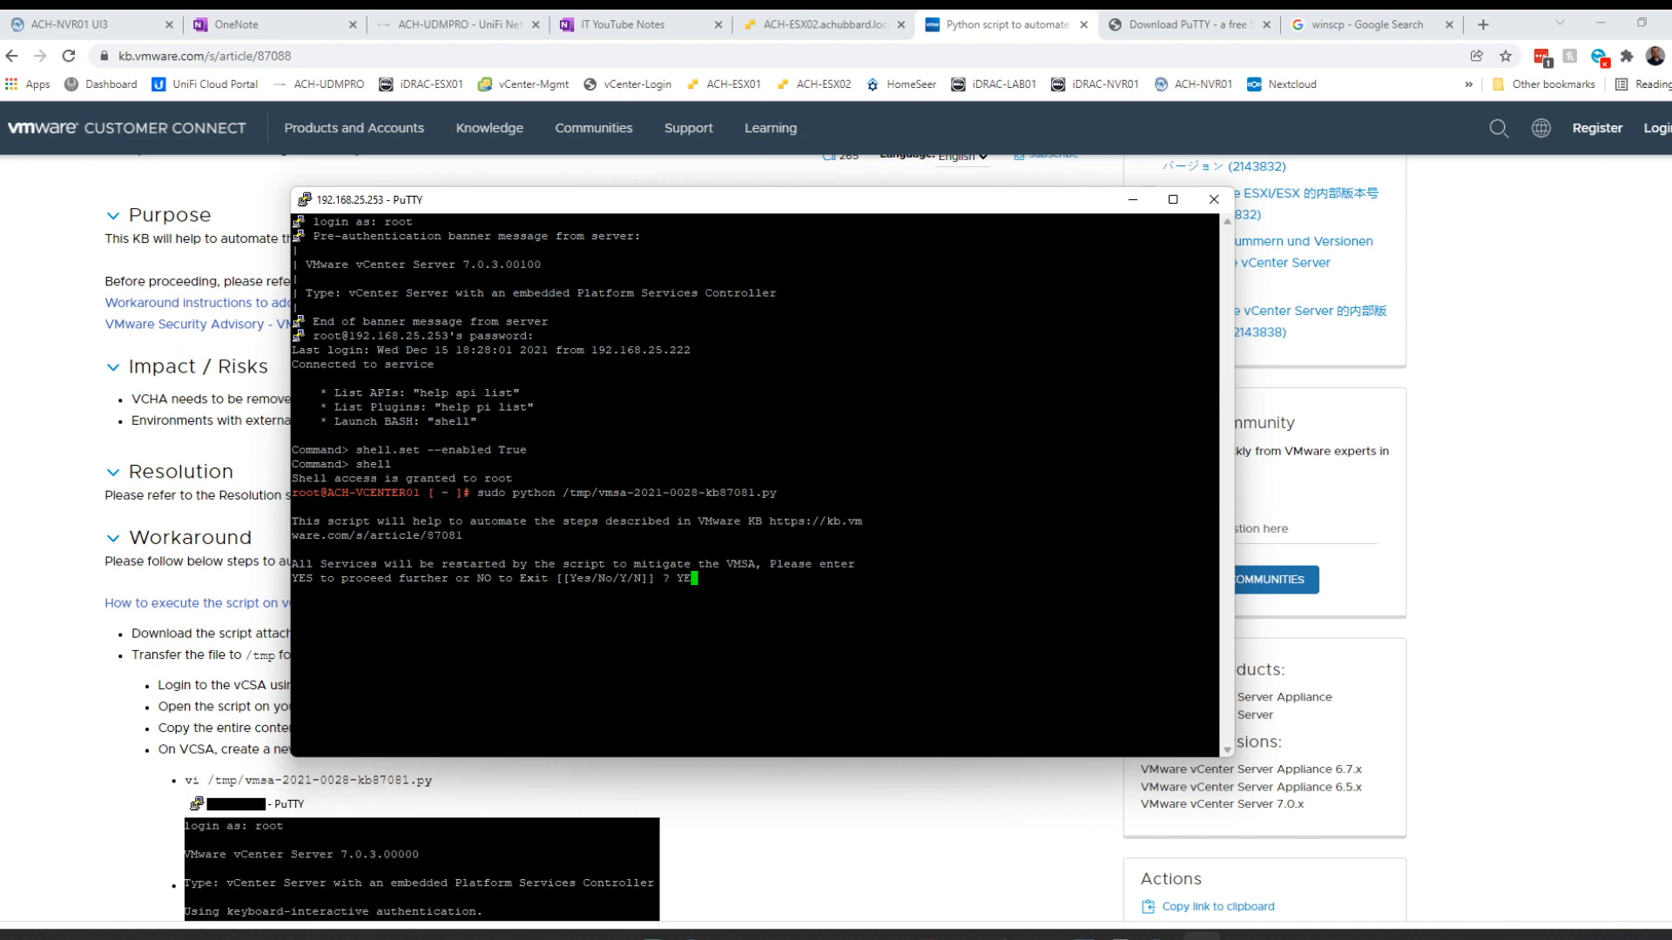